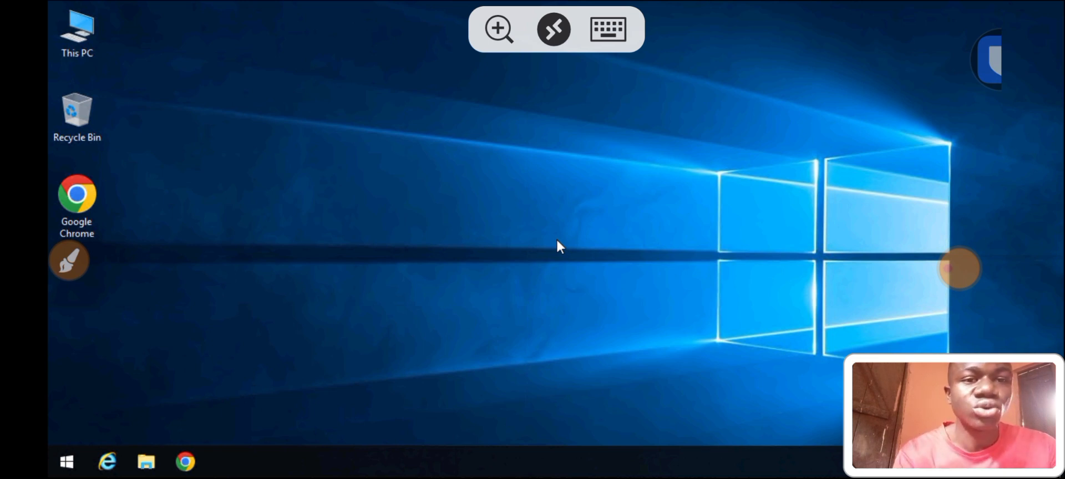
mouse_move(169, 462)
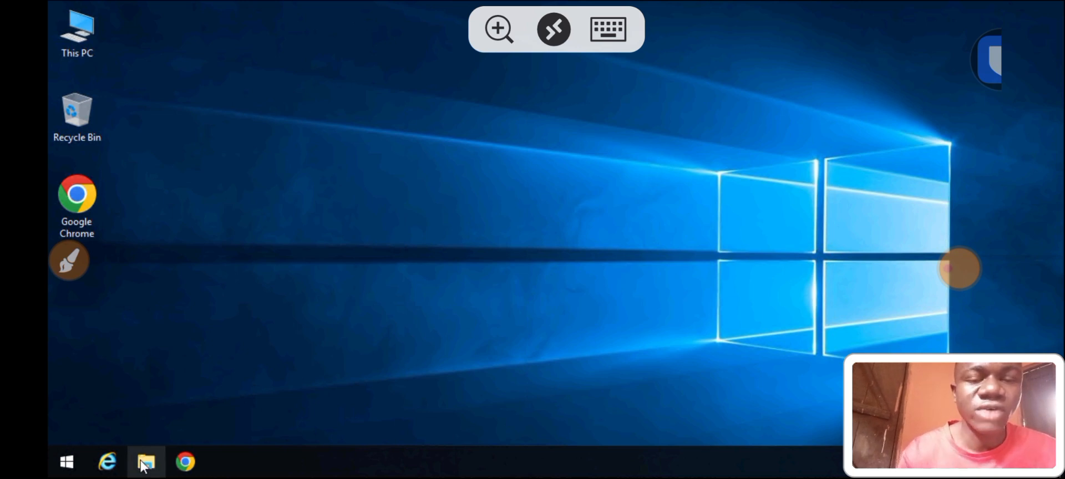
Open This PC in File Explorer to see C: at 9.31 GB free of 22.4 GB
left_click(145, 462)
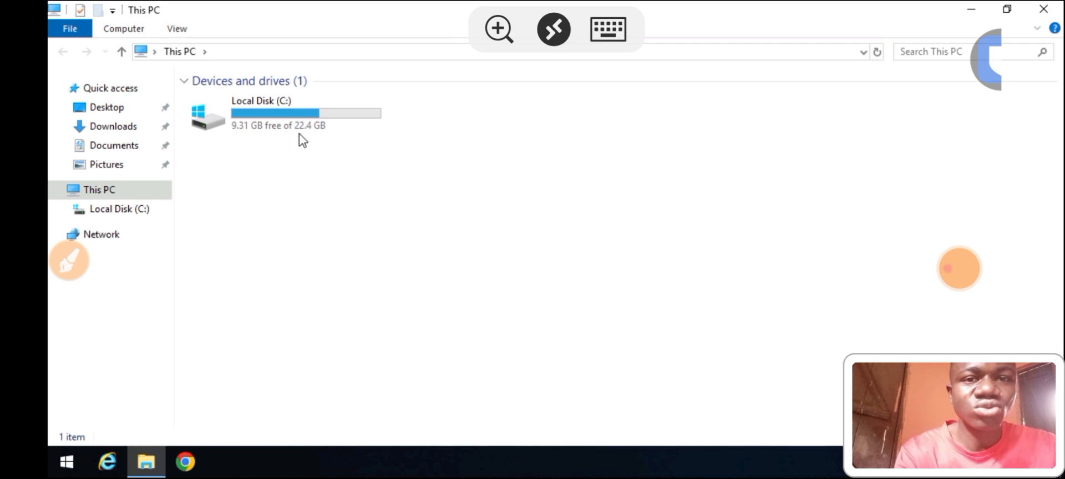
mouse_move(284, 146)
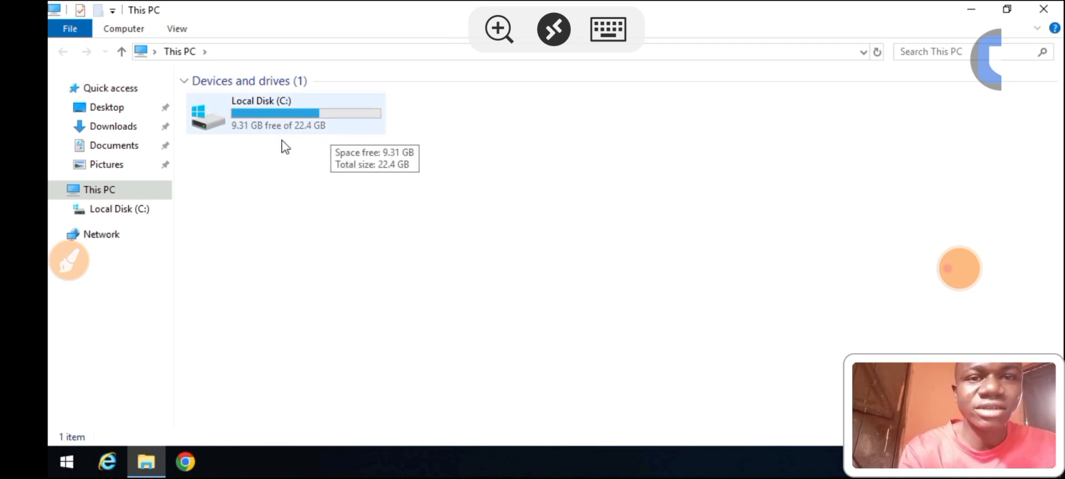
mouse_move(251, 145)
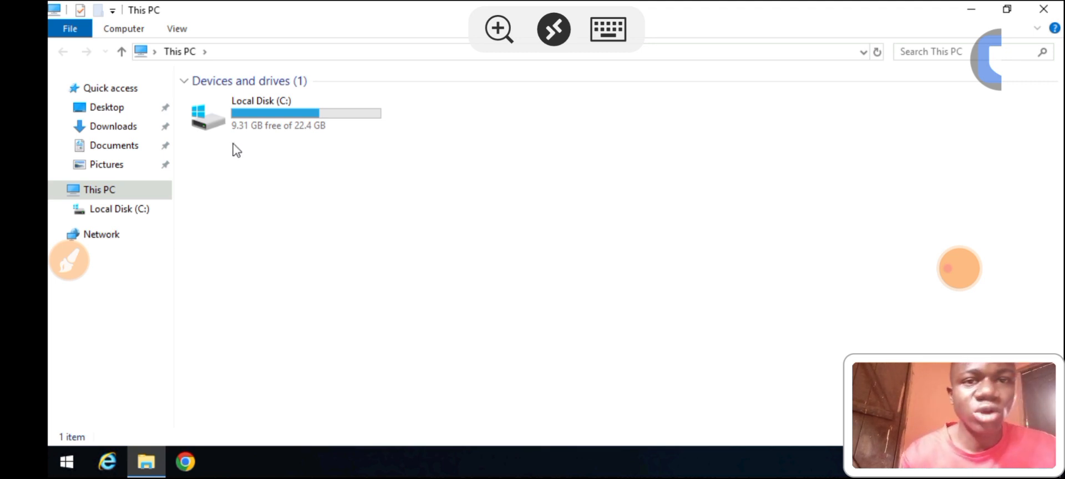
left_click(306, 112)
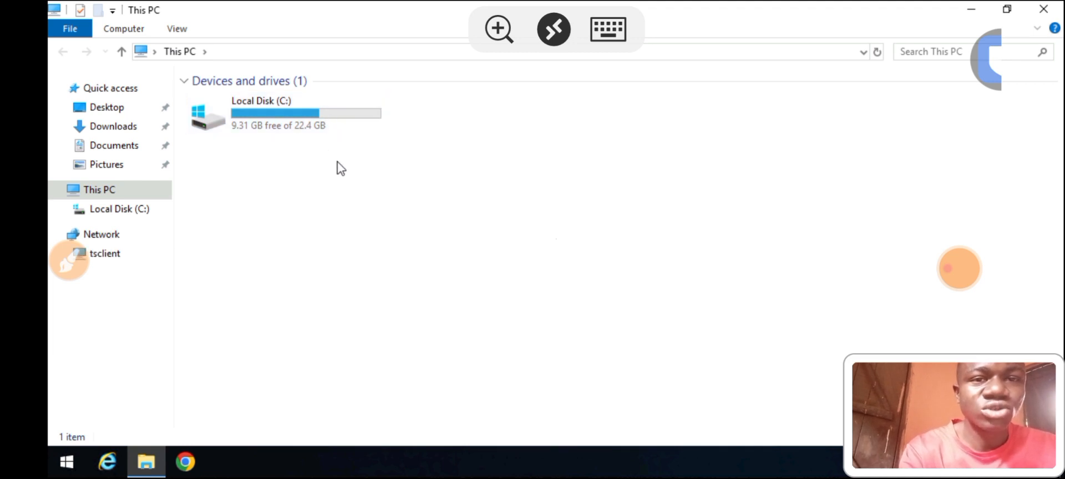
mouse_move(336, 217)
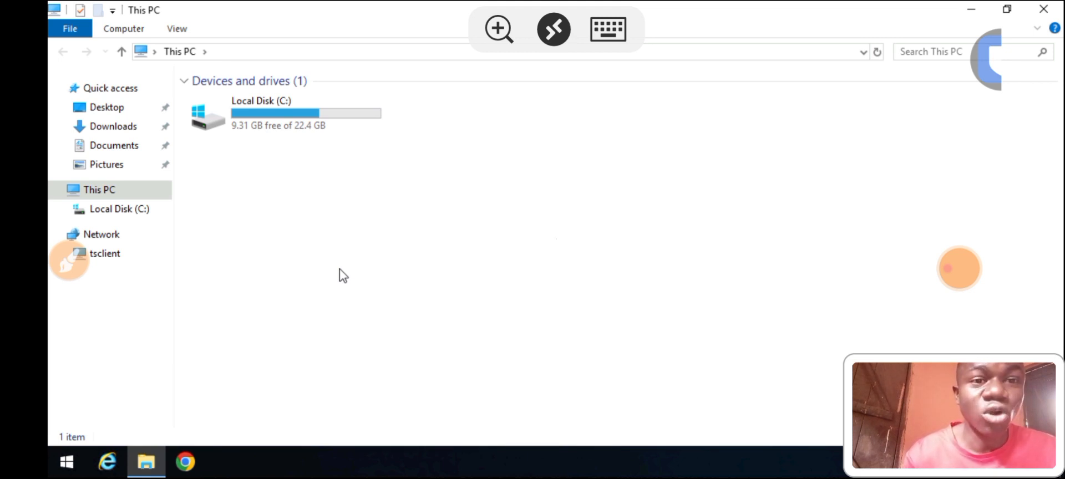
mouse_move(314, 317)
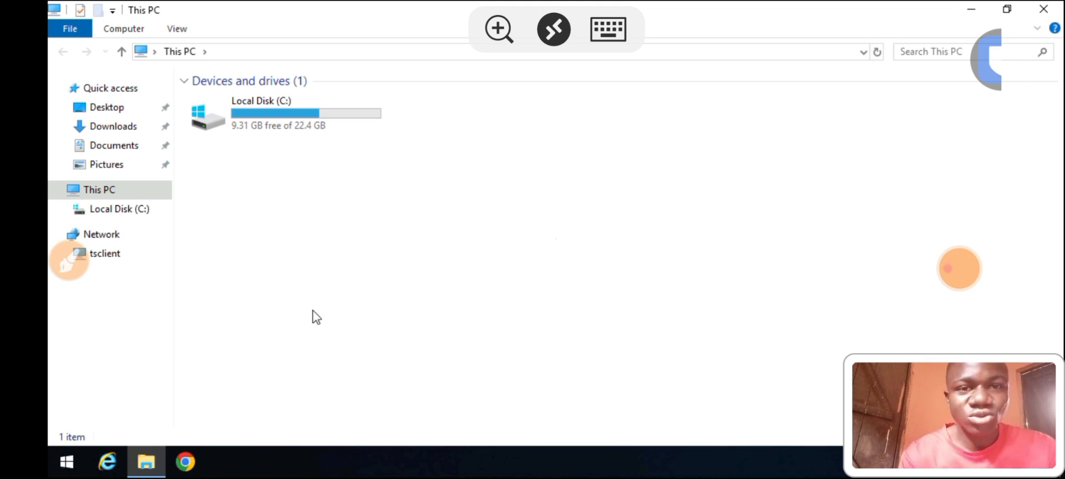
mouse_move(309, 370)
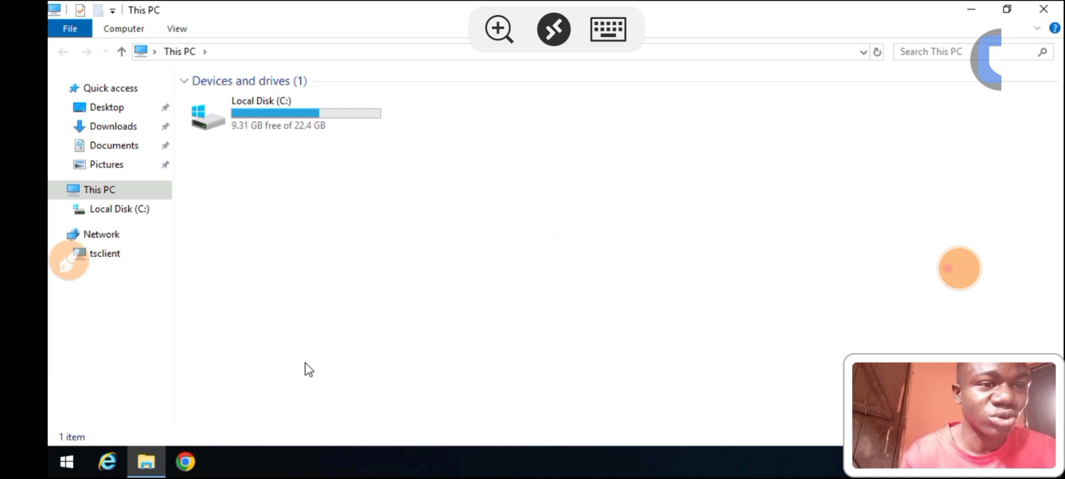
mouse_move(175, 416)
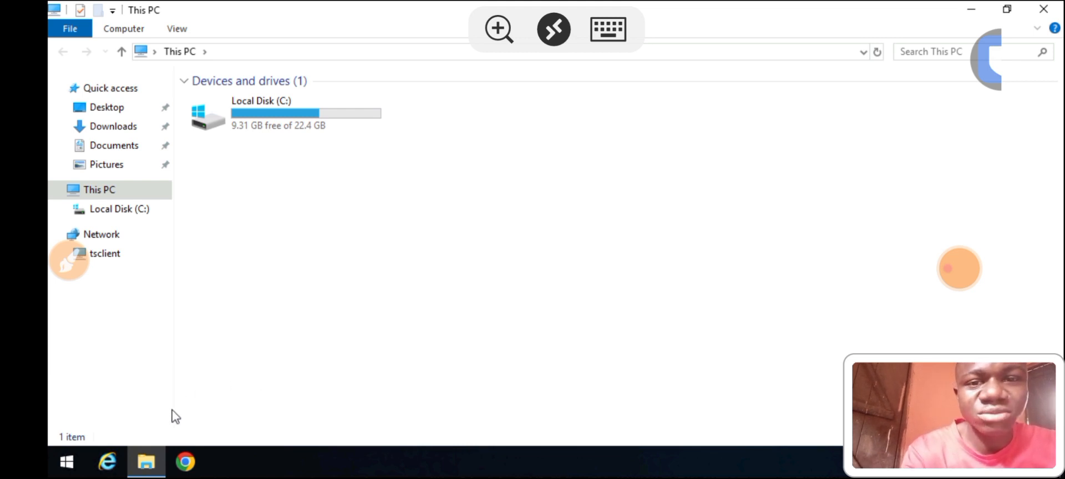
mouse_move(273, 274)
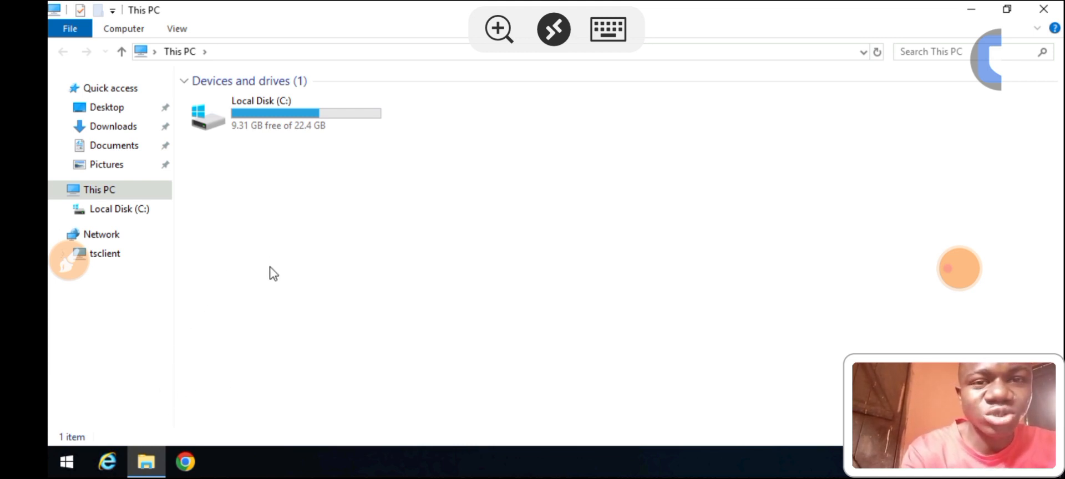
right_click(272, 273)
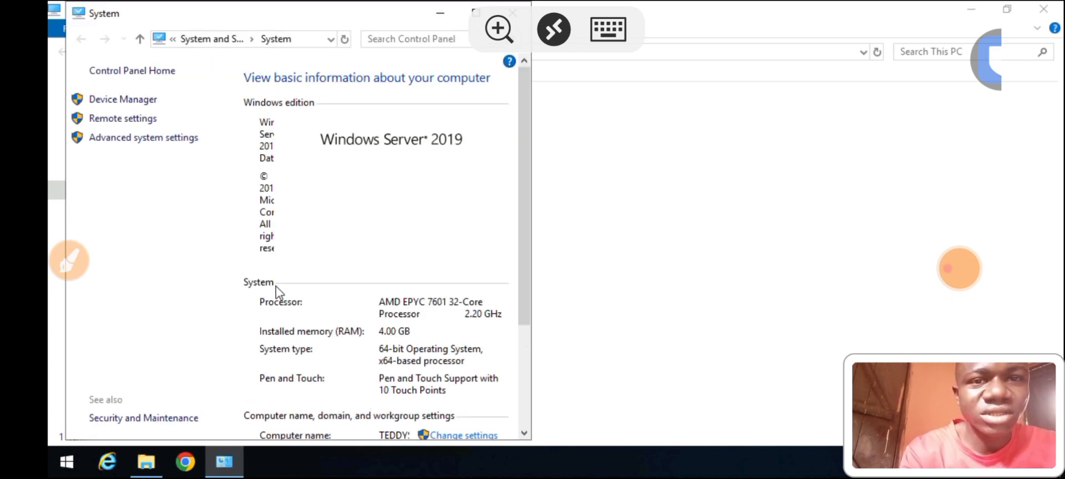
mouse_move(405, 185)
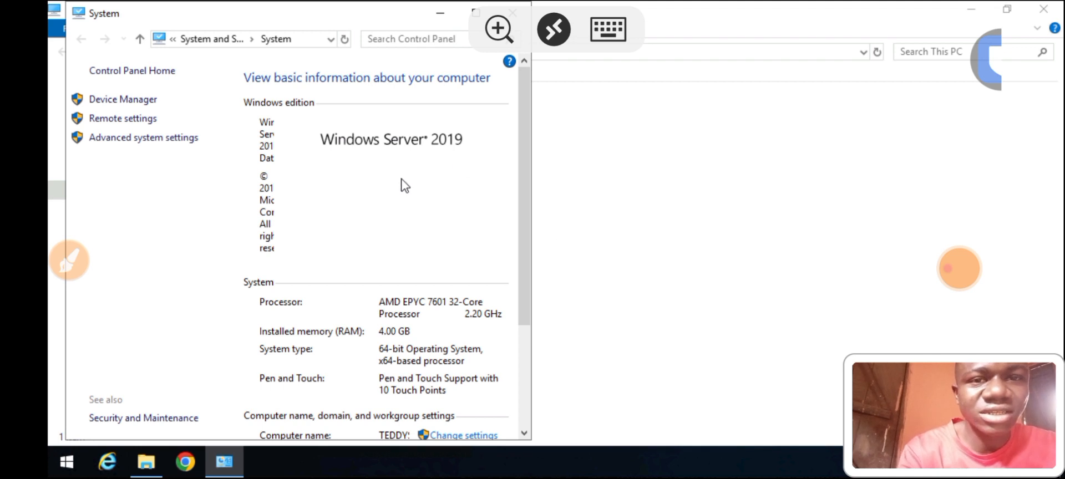
mouse_move(409, 350)
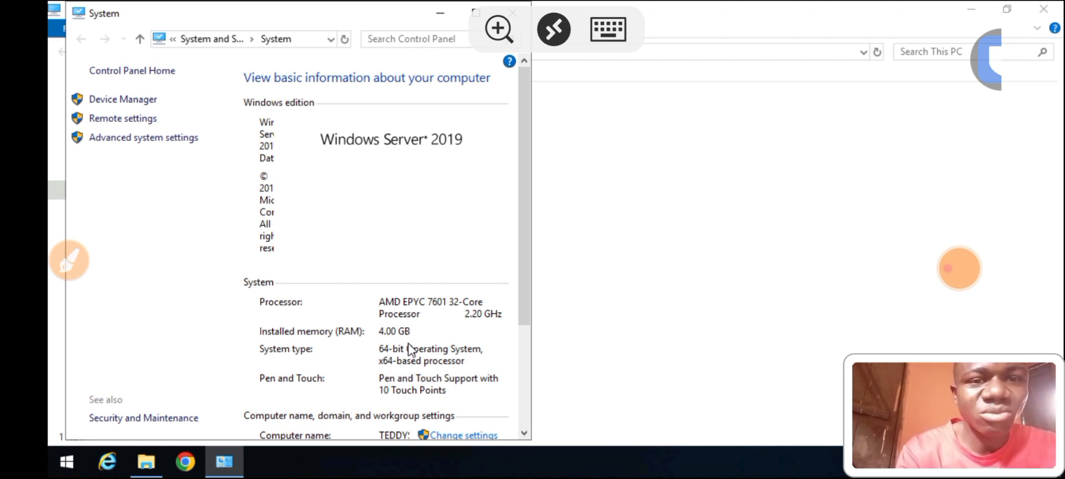
mouse_move(692, 177)
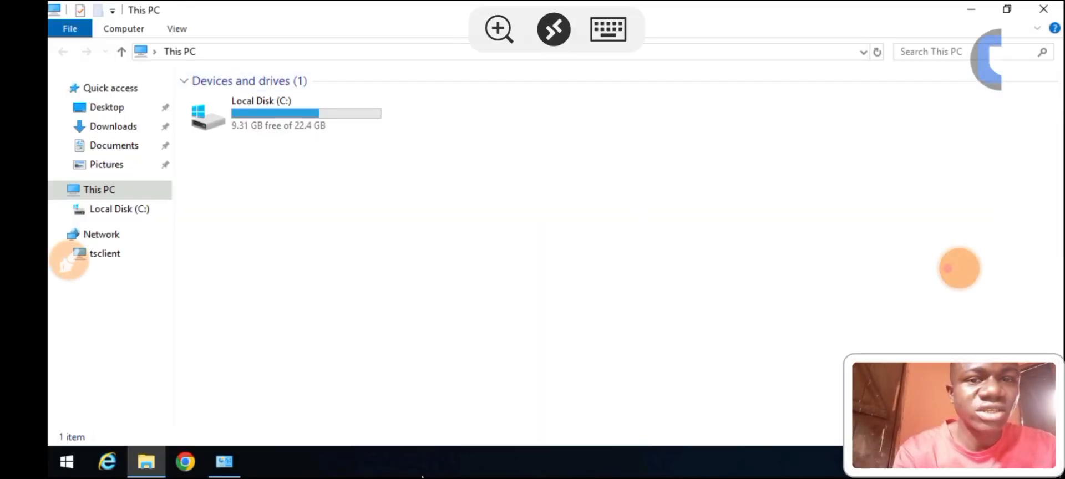
mouse_move(66, 464)
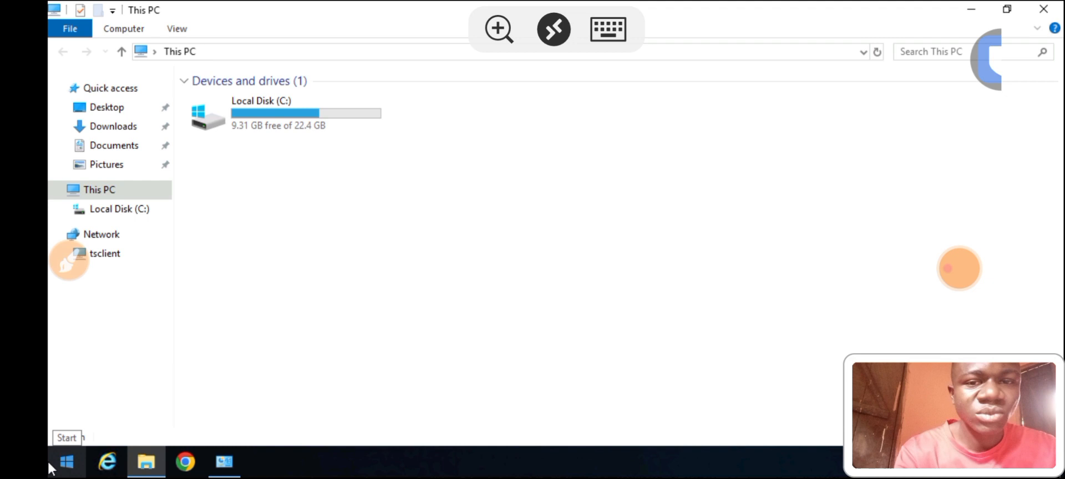
Search Start for 'Par' to find 'Create and format hard disk partitions'
left_click(66, 462)
type("Par")
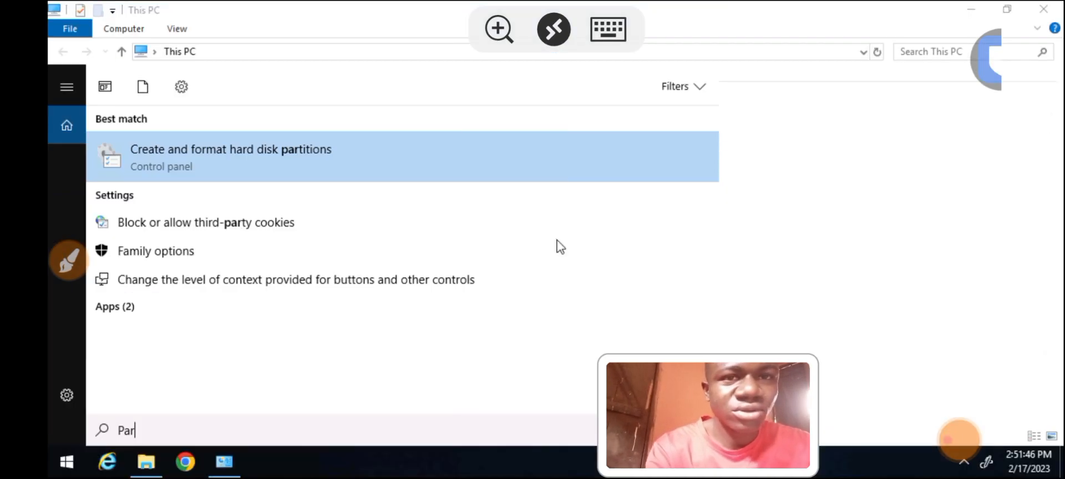
mouse_move(229, 169)
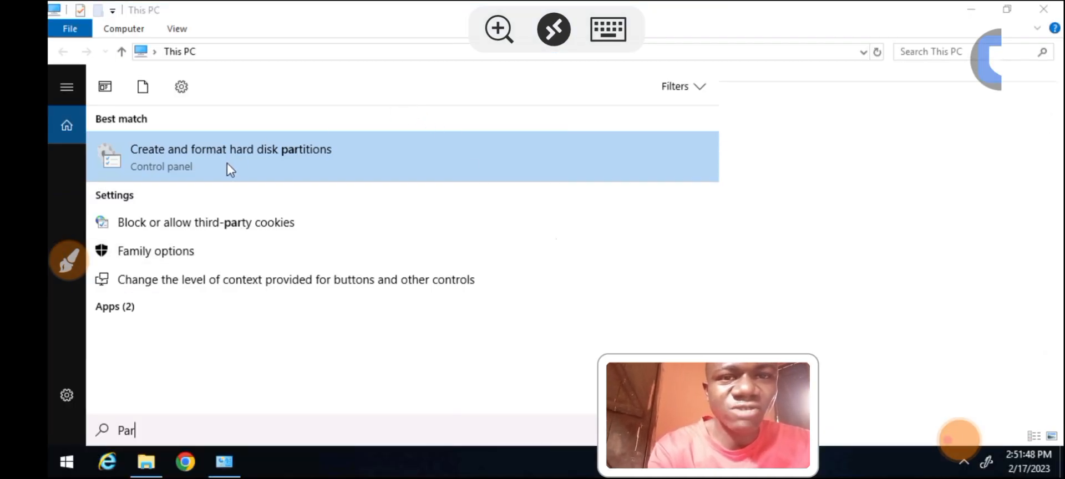
mouse_move(300, 155)
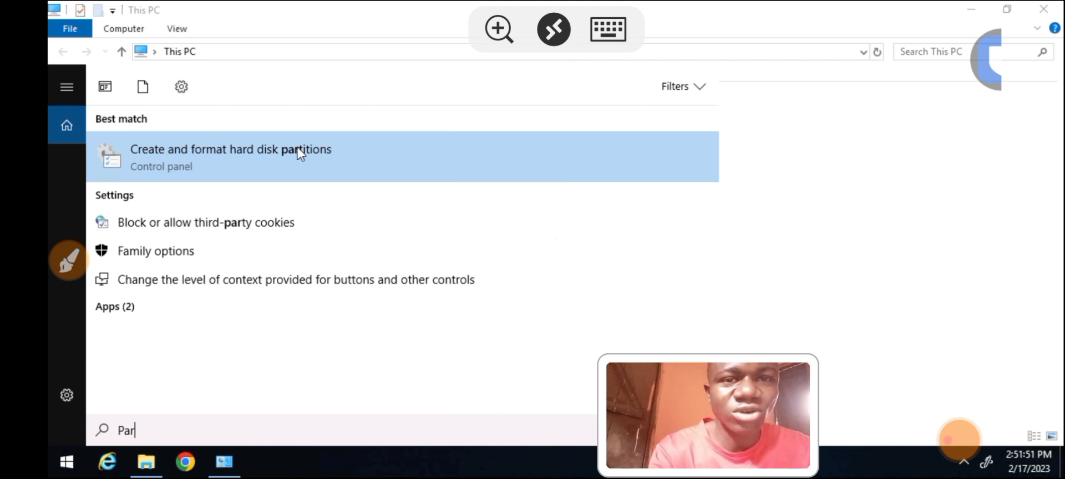
left_click(230, 150)
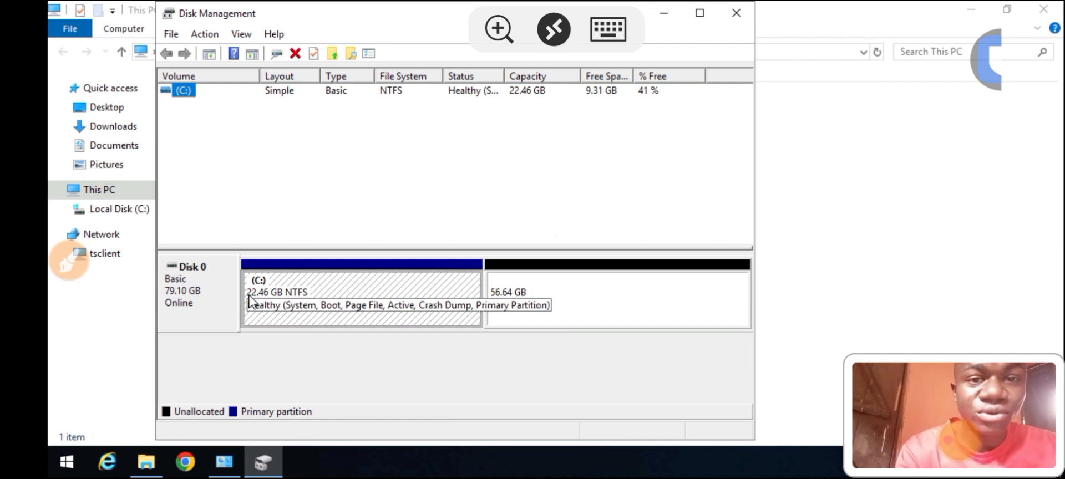
mouse_move(333, 313)
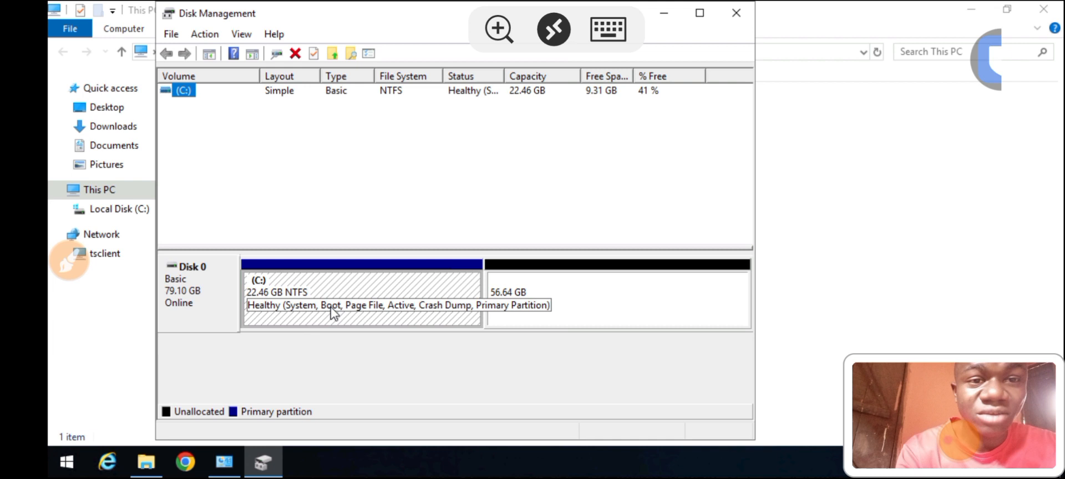
mouse_move(329, 331)
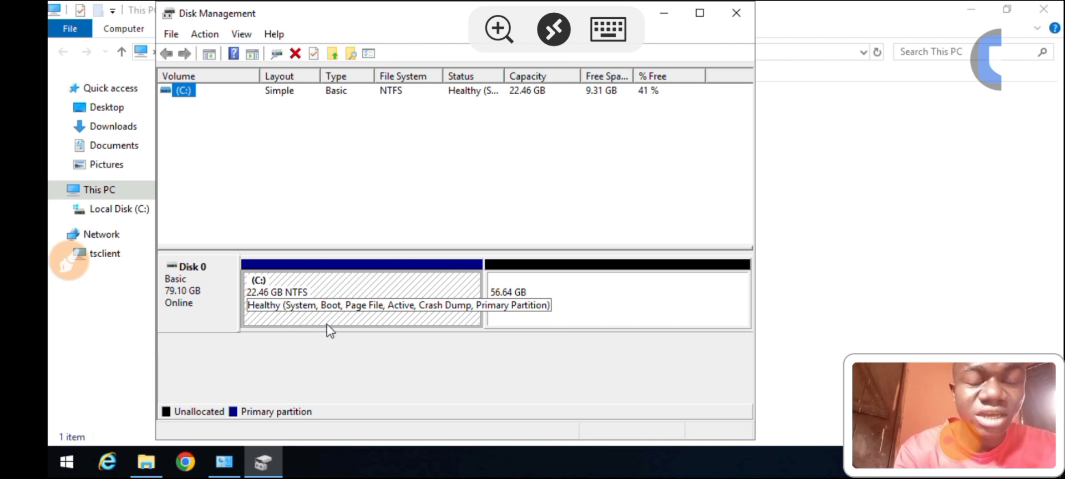
mouse_move(508, 318)
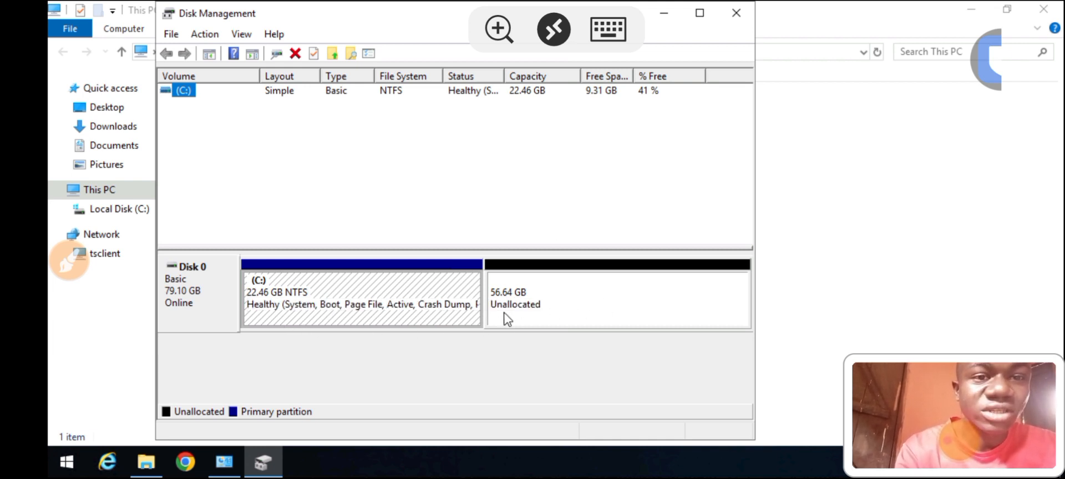
mouse_move(533, 300)
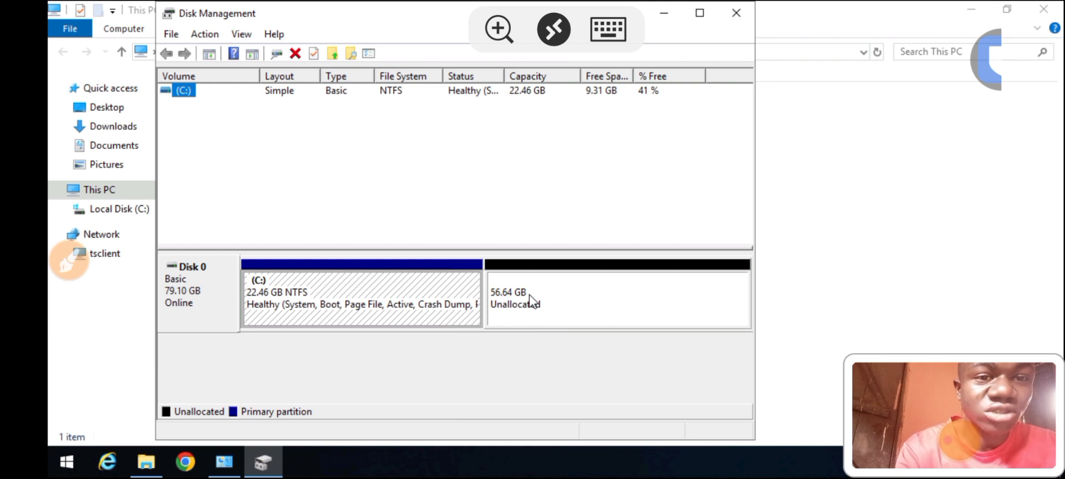
mouse_move(566, 316)
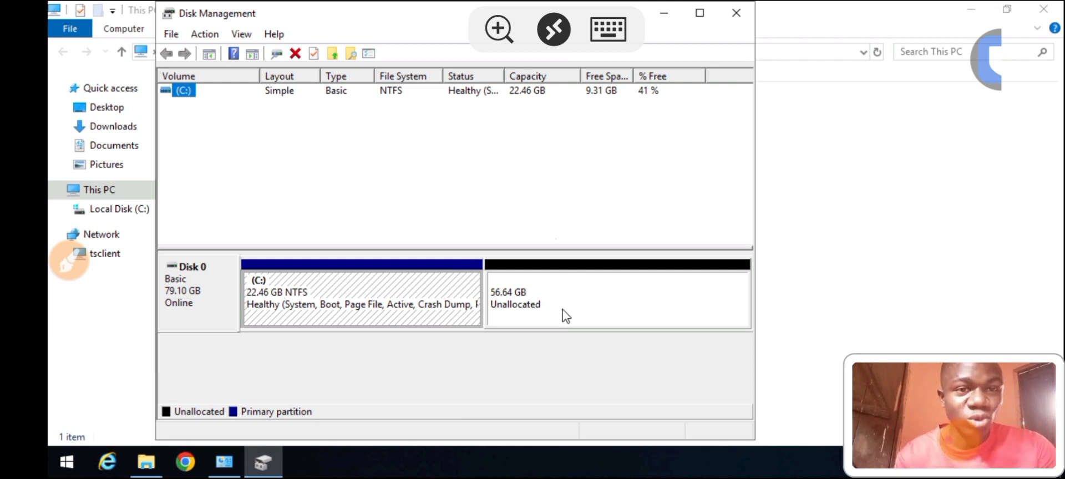
mouse_move(583, 304)
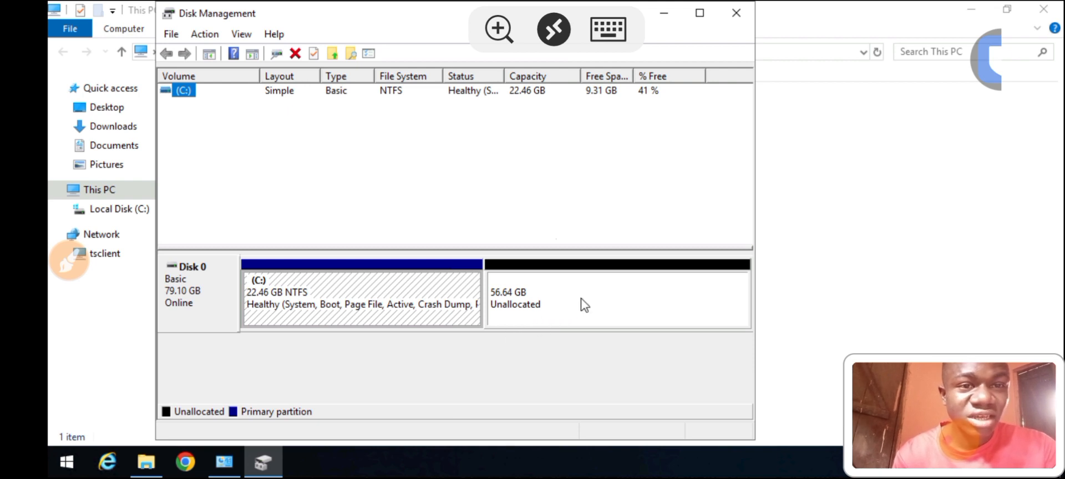
mouse_move(435, 352)
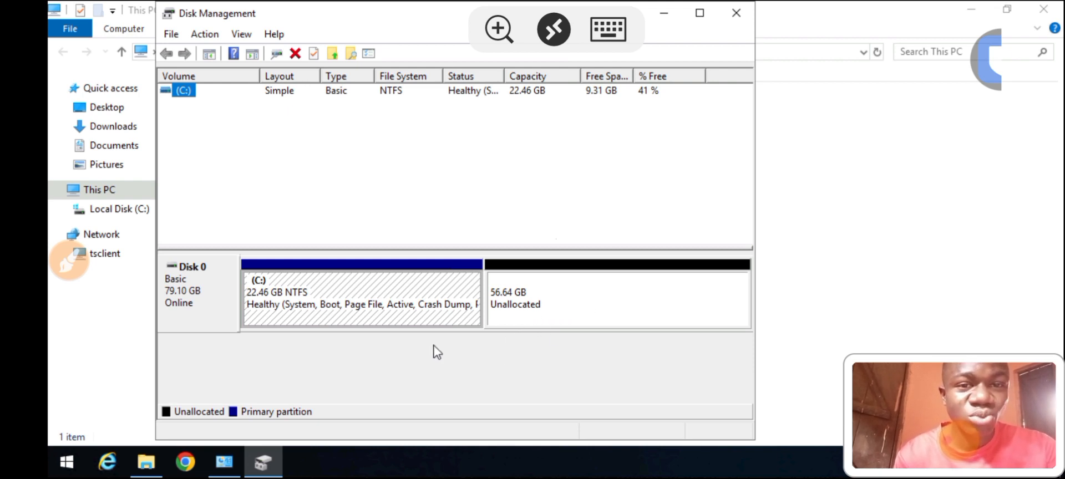
mouse_move(445, 358)
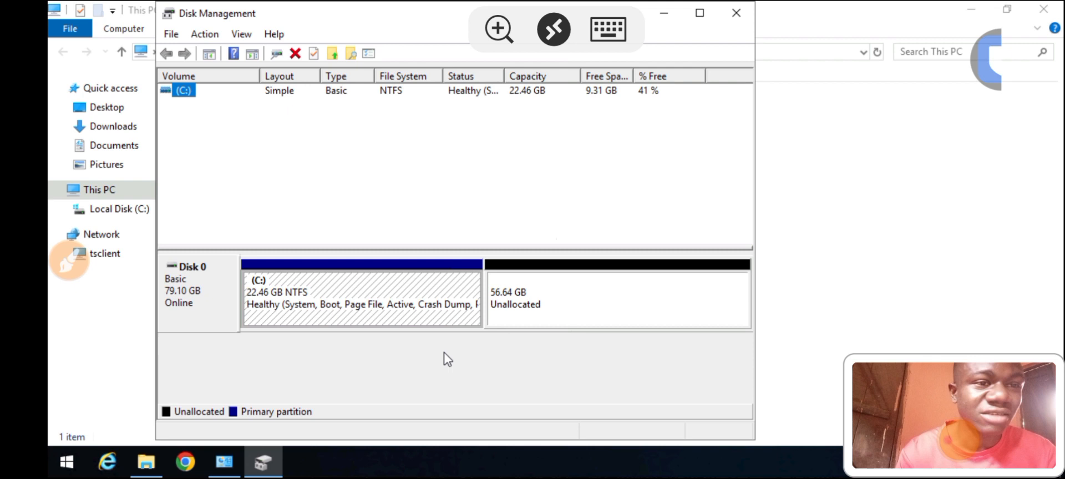
mouse_move(497, 348)
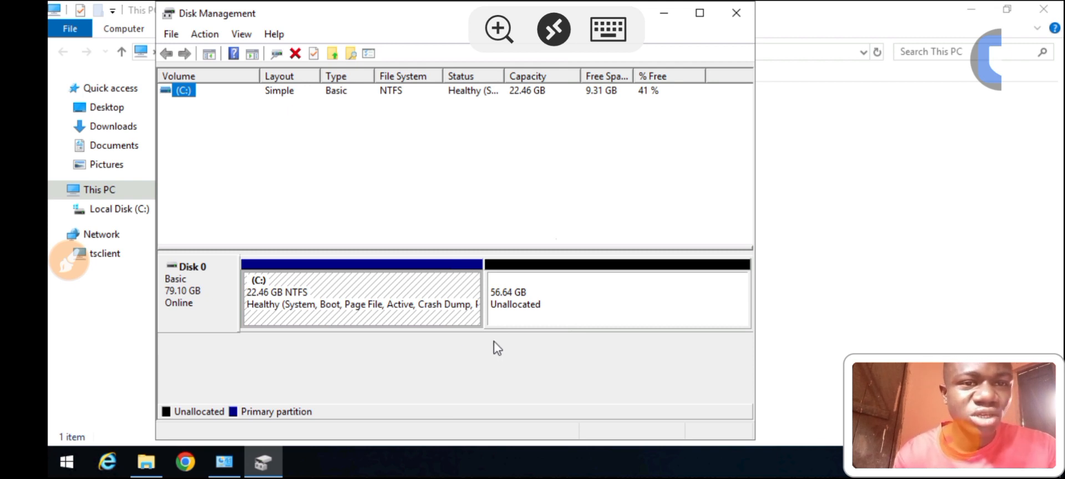
mouse_move(578, 312)
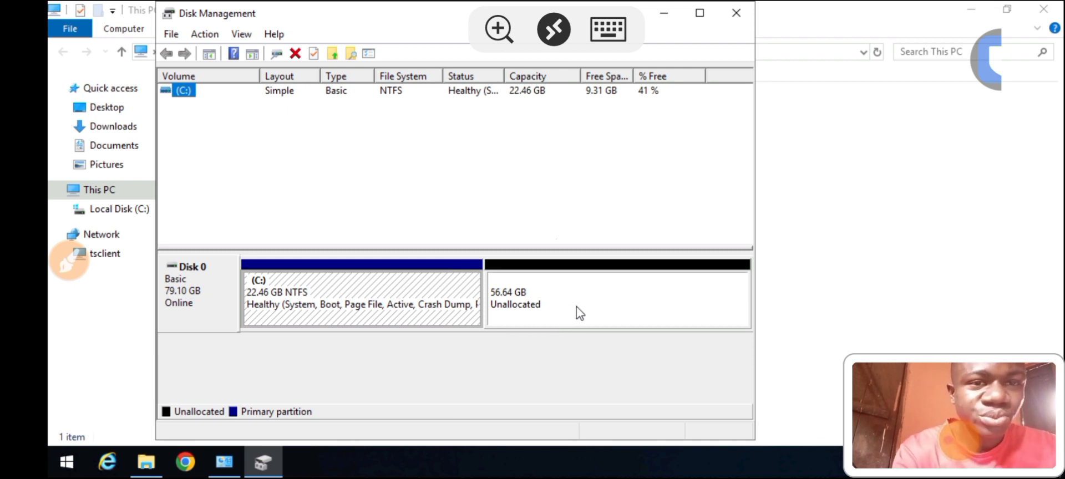
right_click(577, 305)
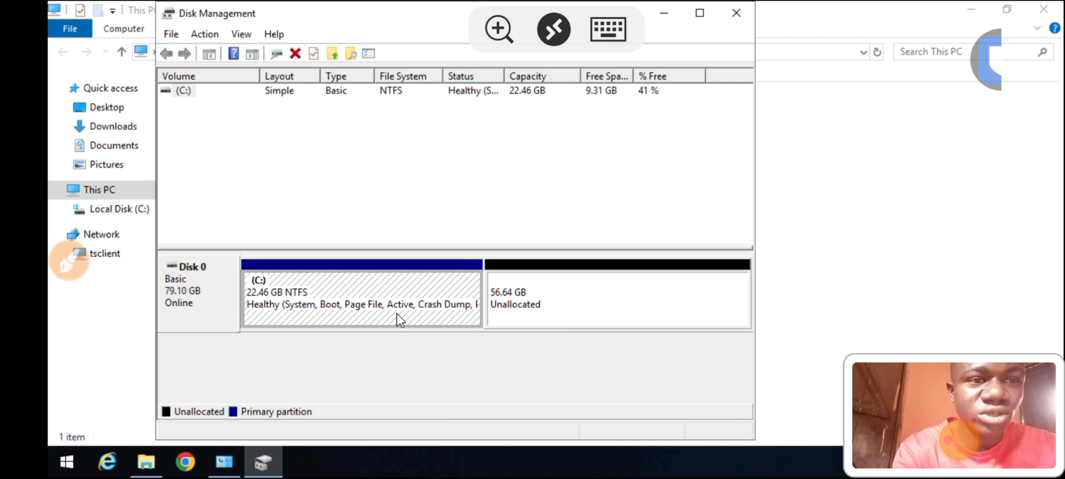
Extend C: with all 58000 MB of unallocated space, making it 79.10 GB
right_click(360, 304)
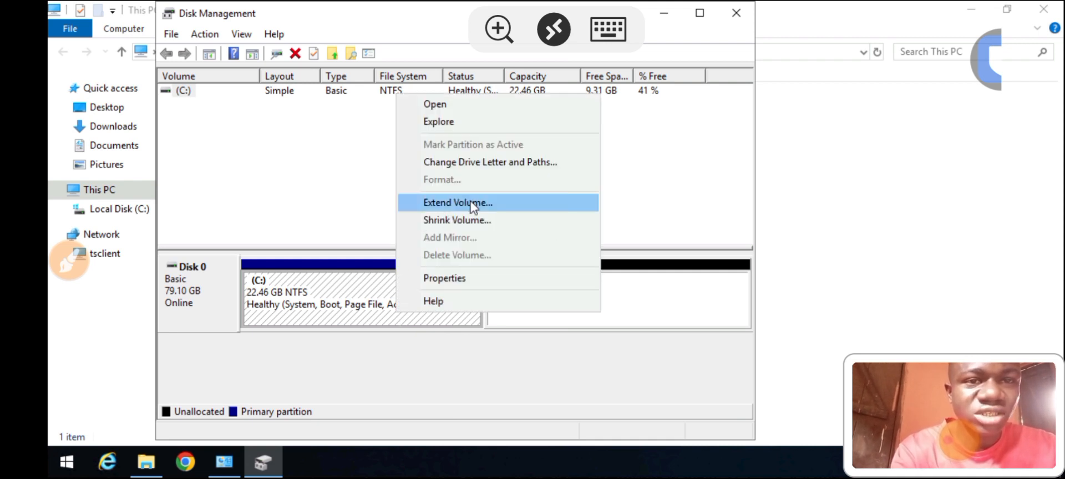
left_click(457, 203)
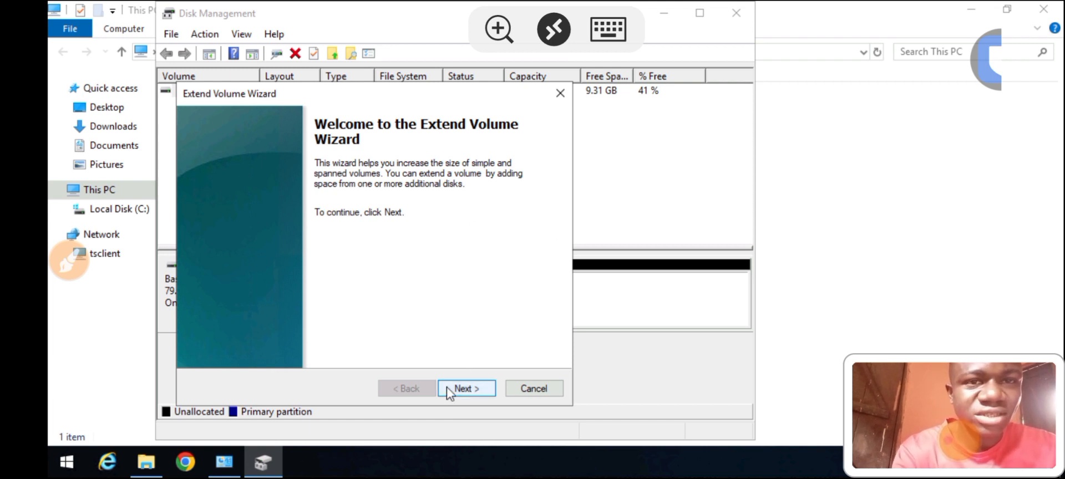
mouse_move(435, 148)
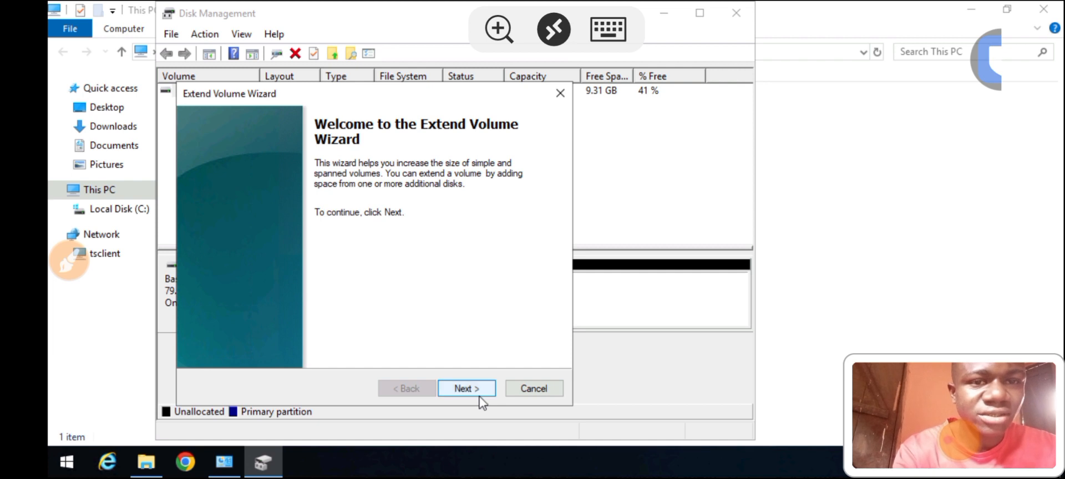
left_click(467, 388)
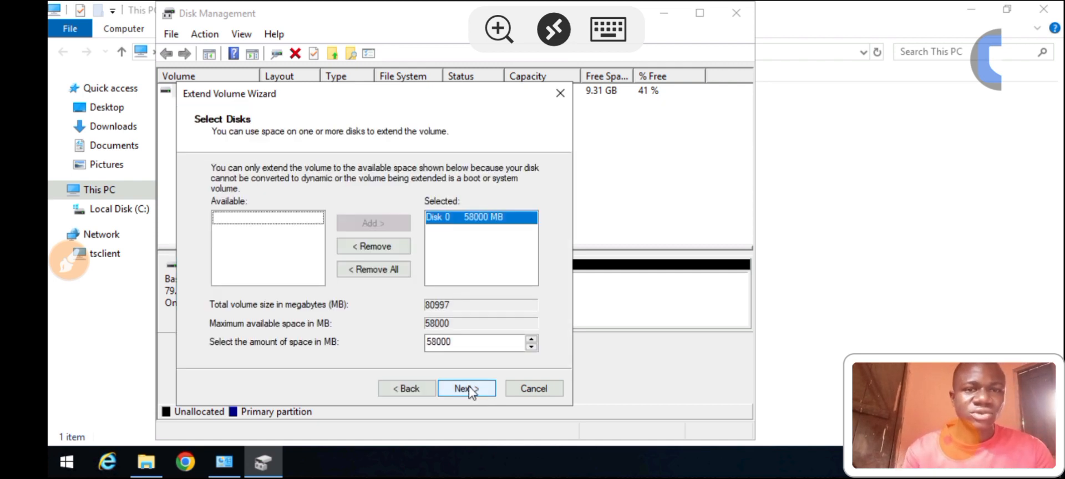
mouse_move(366, 345)
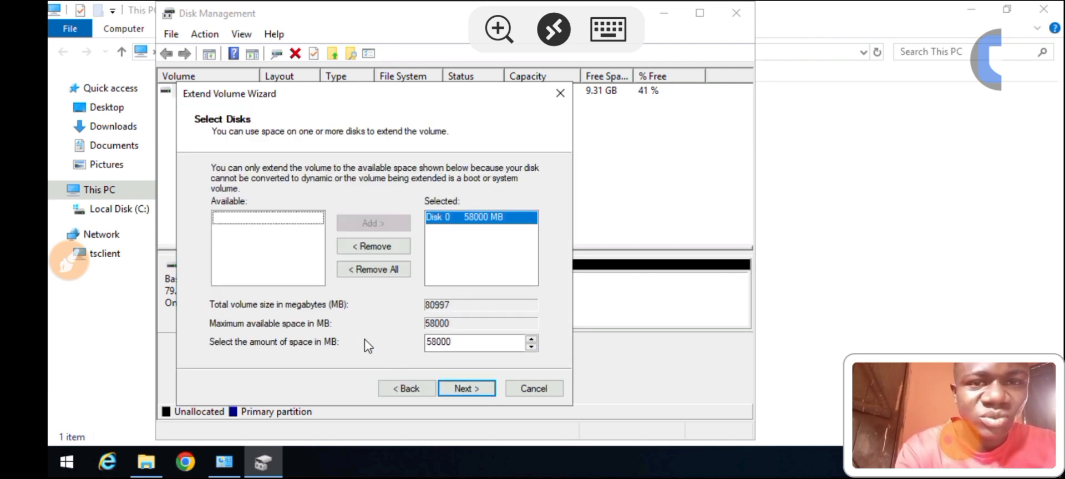
mouse_move(321, 353)
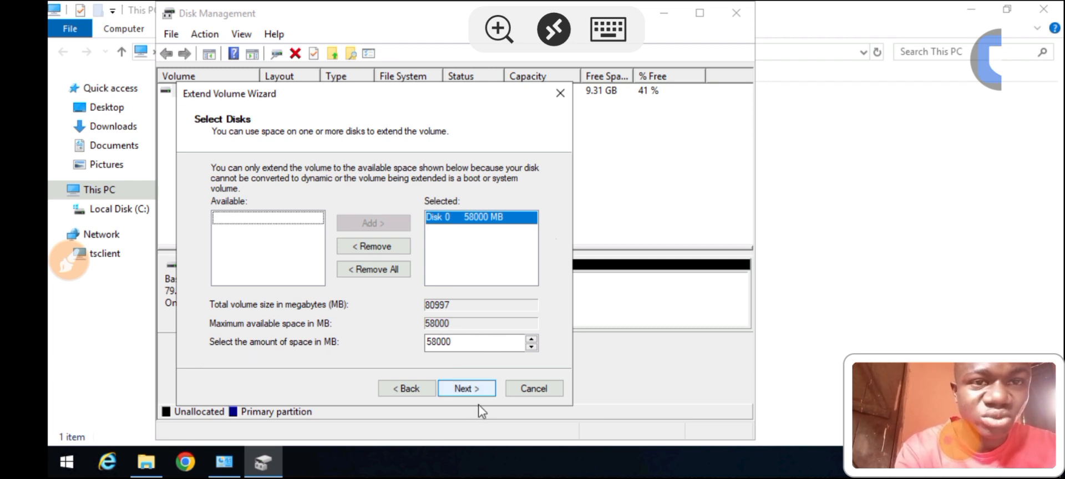
left_click(466, 388)
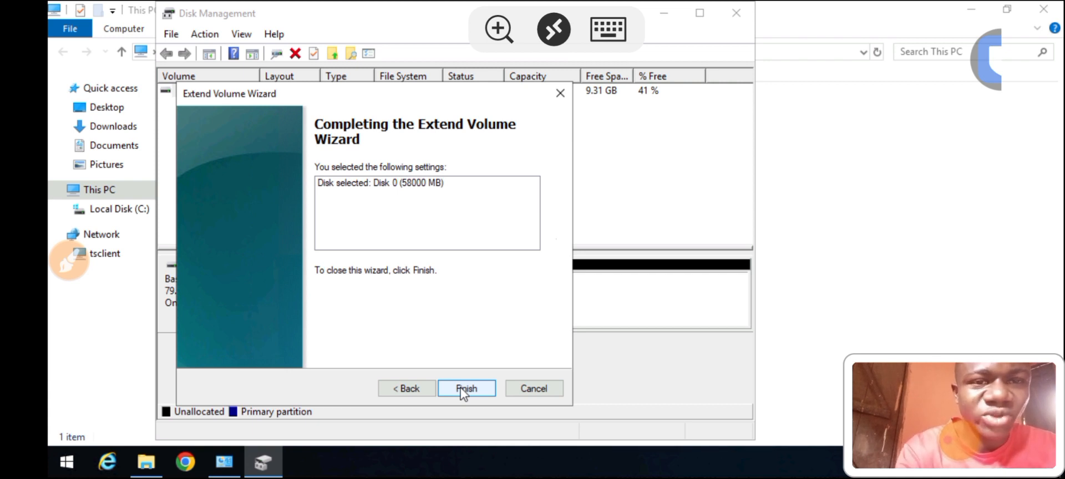
left_click(466, 388)
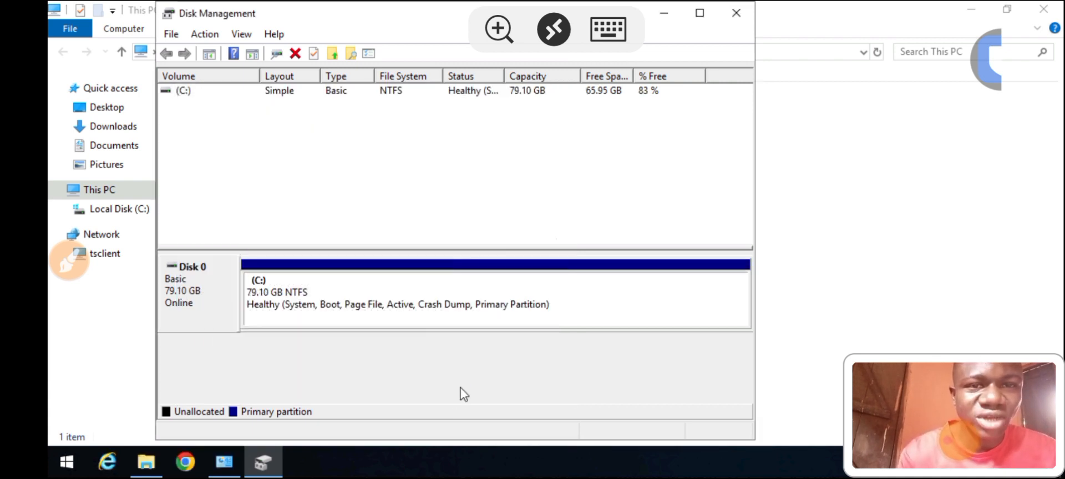
mouse_move(321, 358)
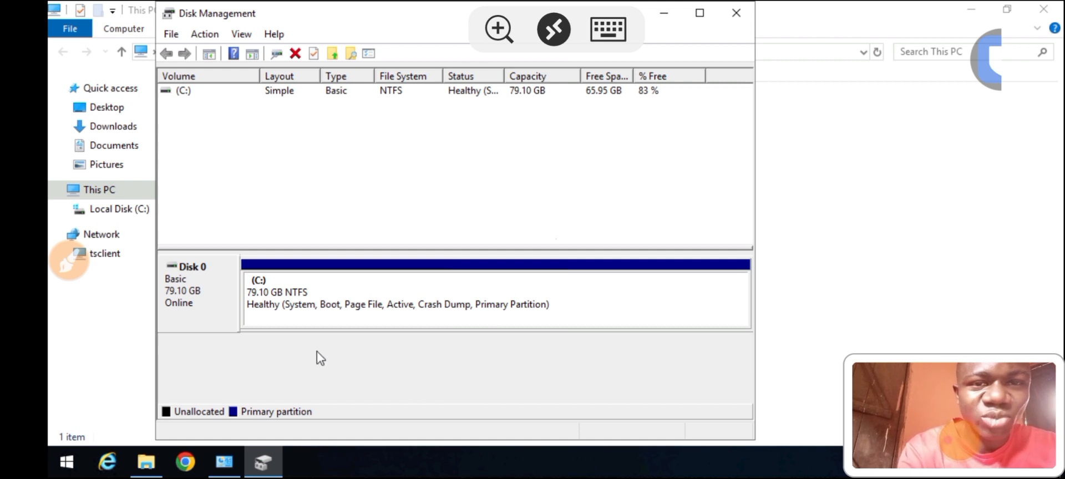
mouse_move(321, 310)
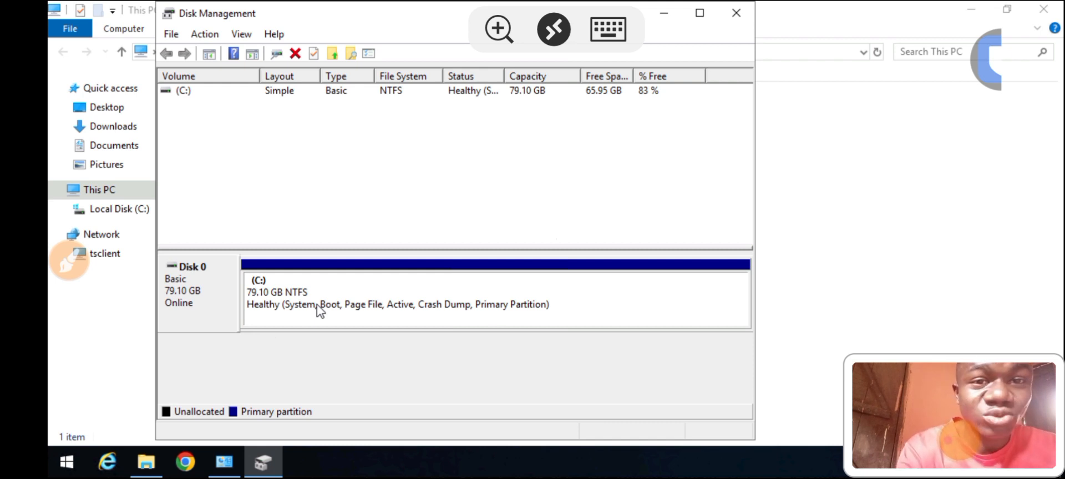
mouse_move(265, 307)
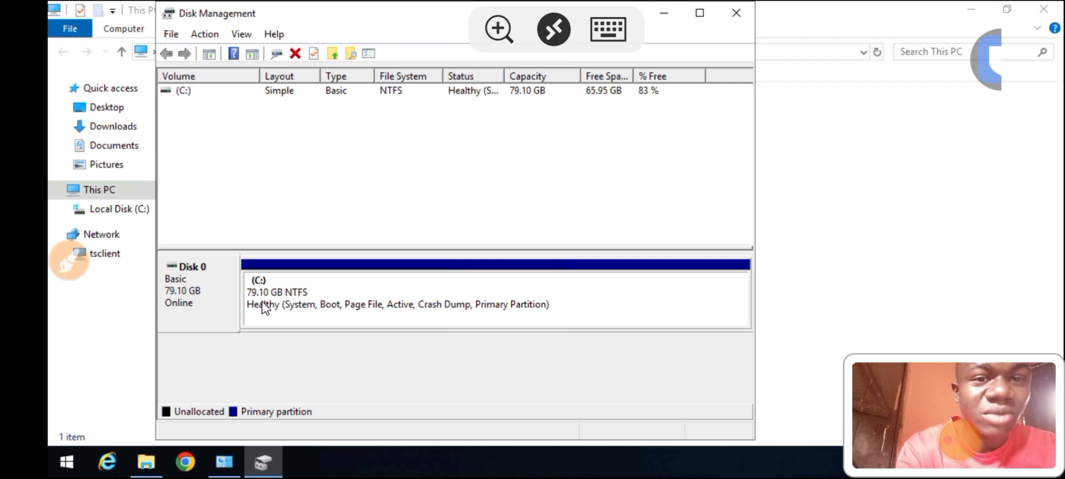
mouse_move(742, 51)
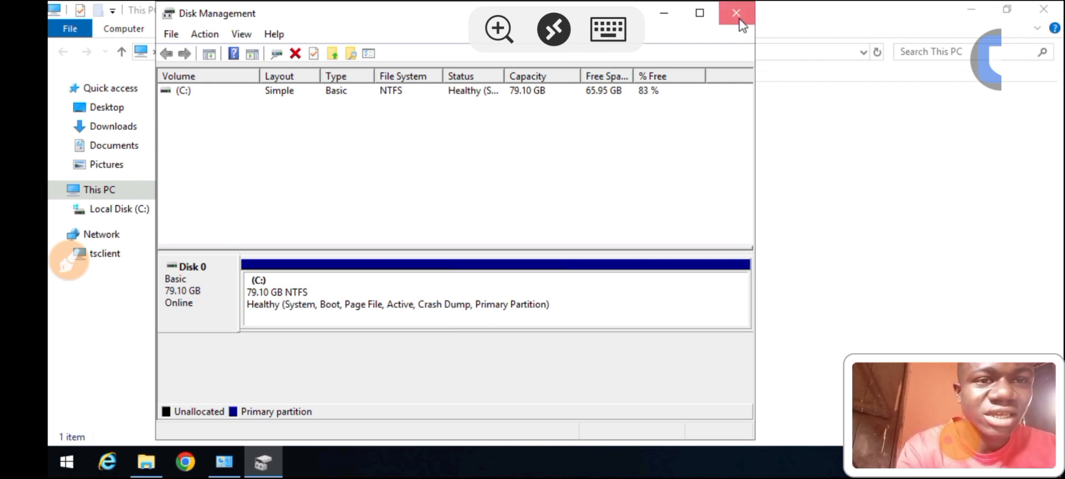
Close Disk Management after confirming C: shows 79.10 GB
left_click(737, 12)
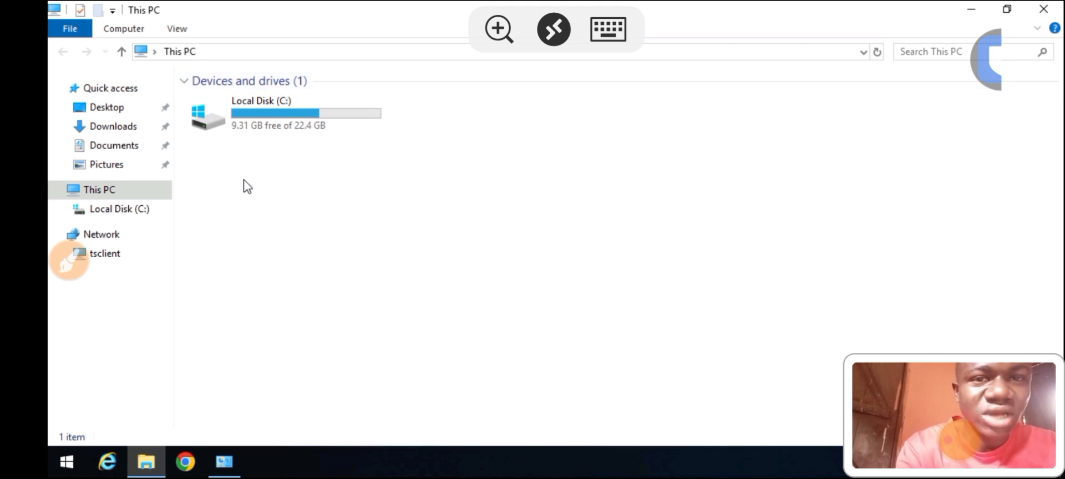
mouse_move(244, 146)
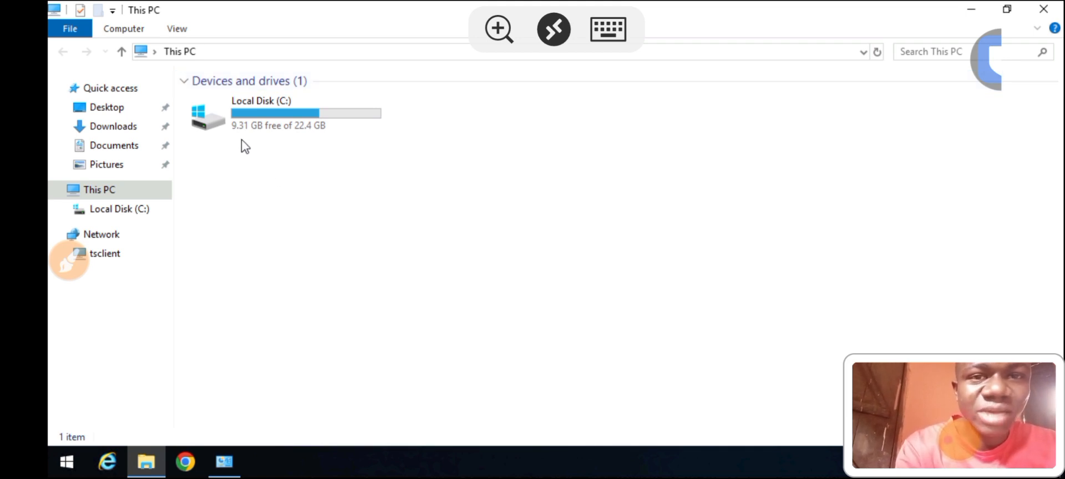
mouse_move(296, 197)
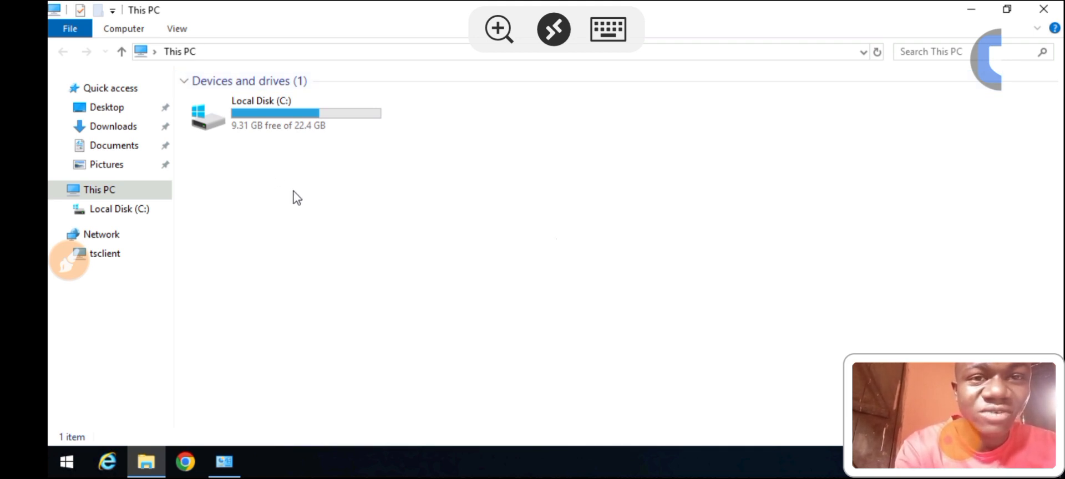
mouse_move(276, 142)
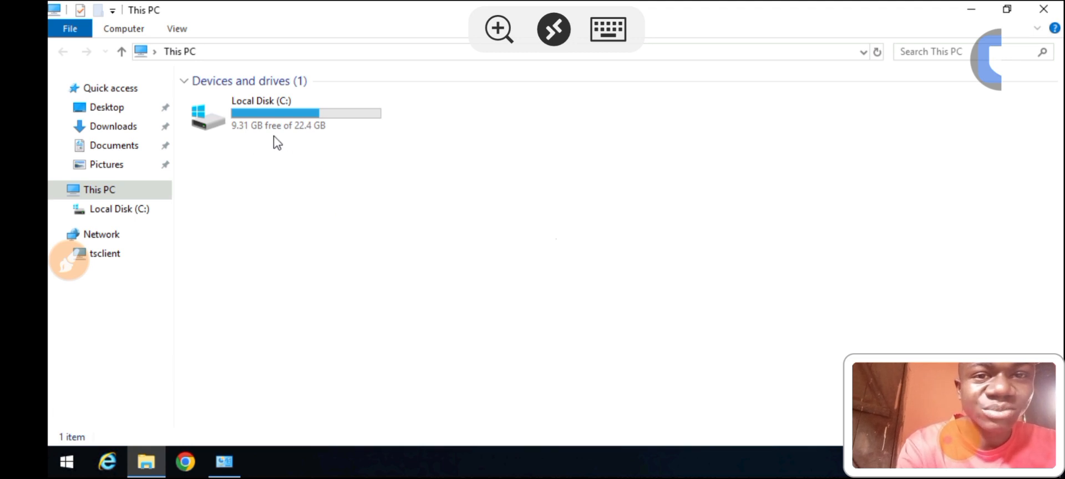
mouse_move(319, 157)
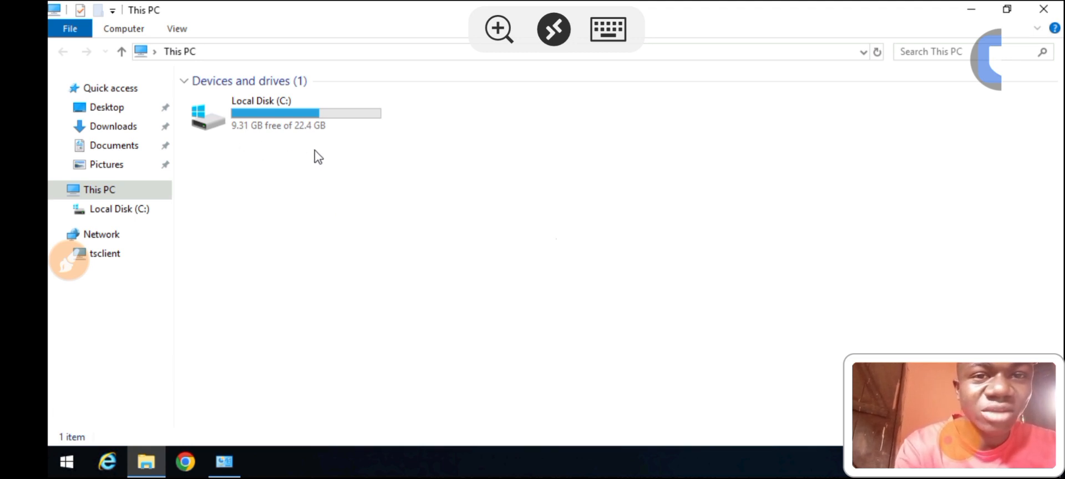
mouse_move(329, 158)
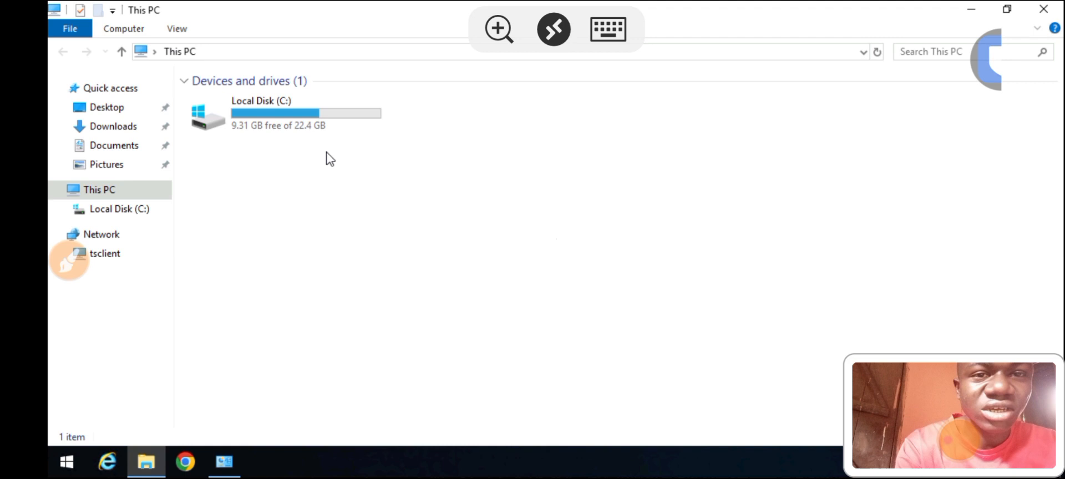
mouse_move(333, 199)
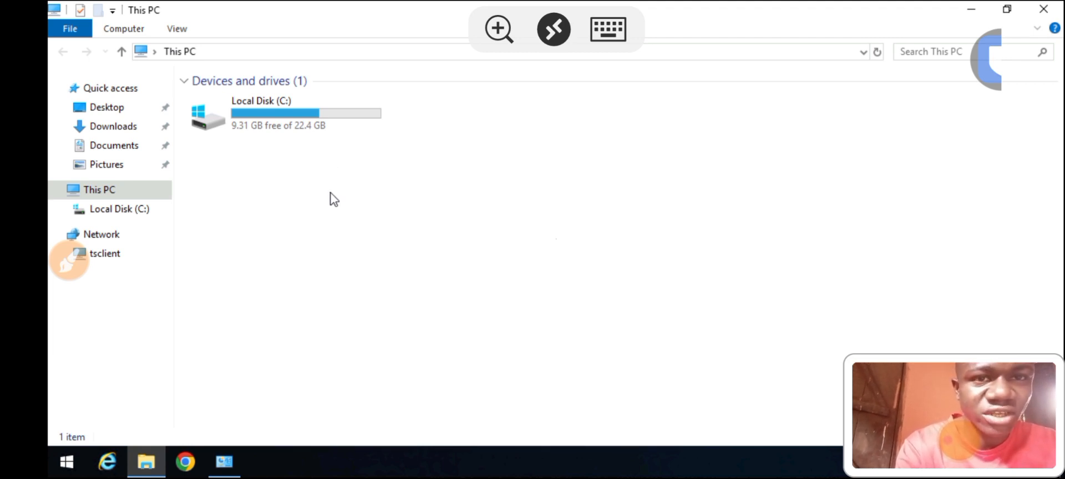
Bring up the context menu on an empty area of This PC
right_click(333, 199)
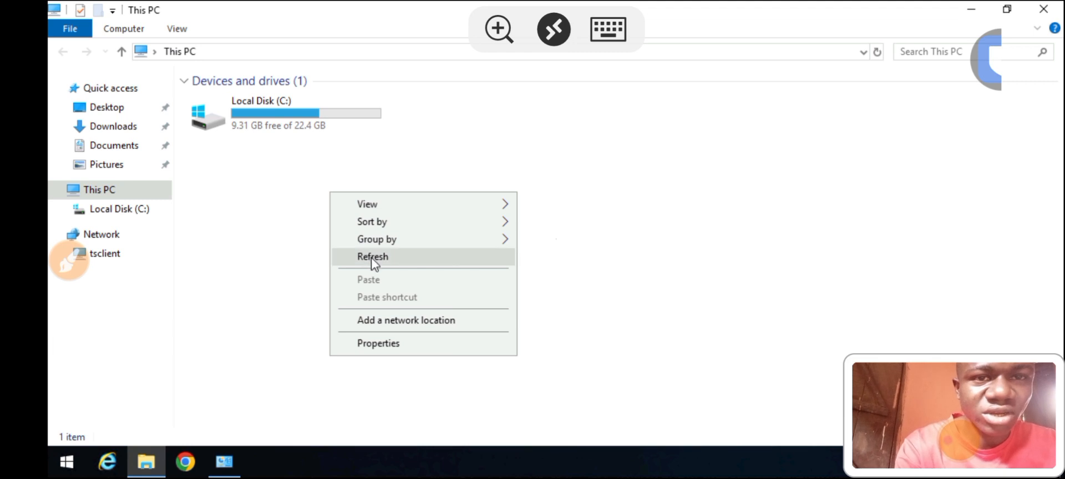
Refresh This PC so C: shows 65.9 GB free of 79.0 GB
left_click(372, 257)
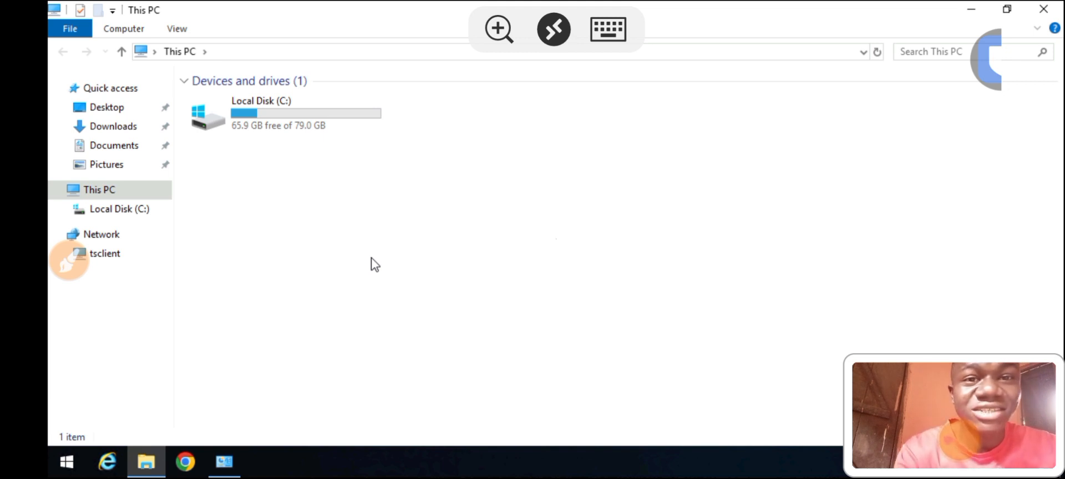
mouse_move(304, 142)
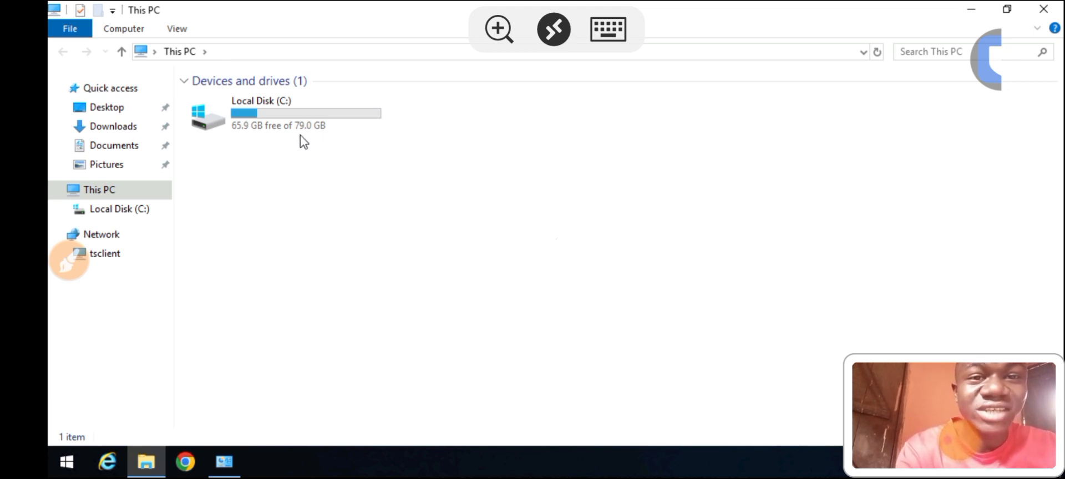
mouse_move(320, 136)
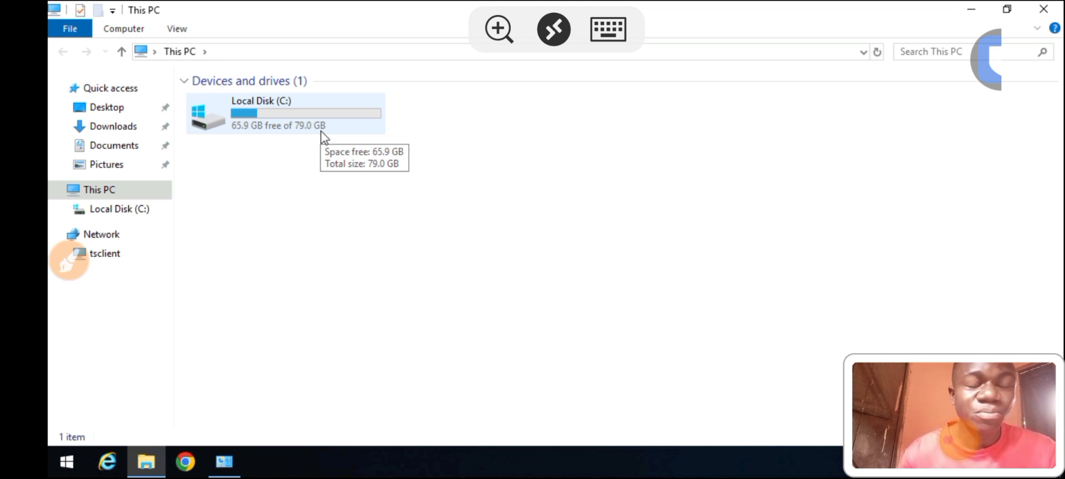
mouse_move(337, 215)
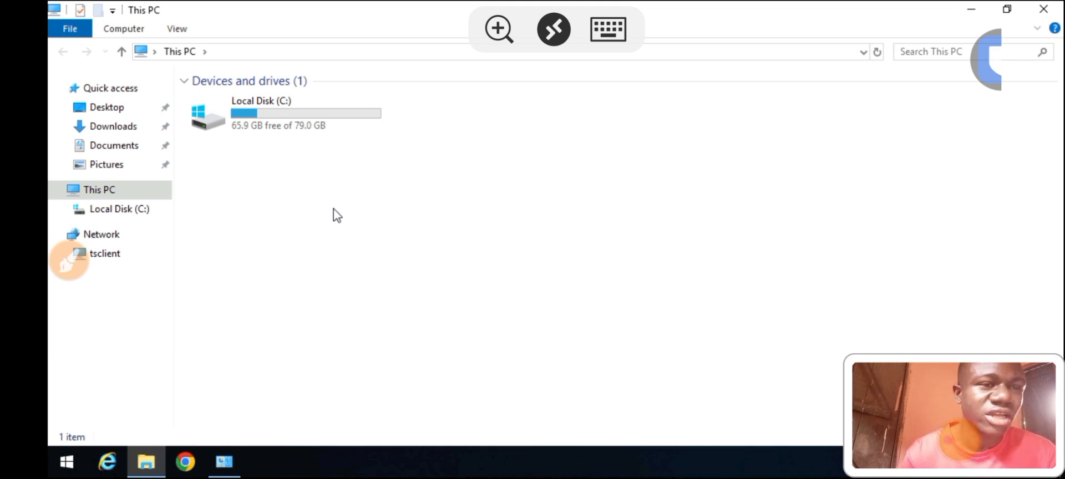
mouse_move(330, 311)
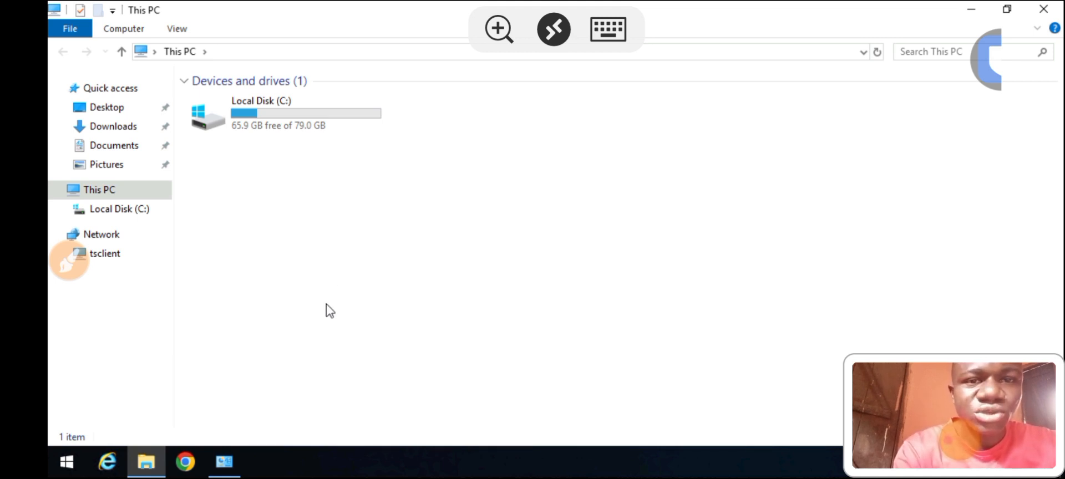
mouse_move(814, 27)
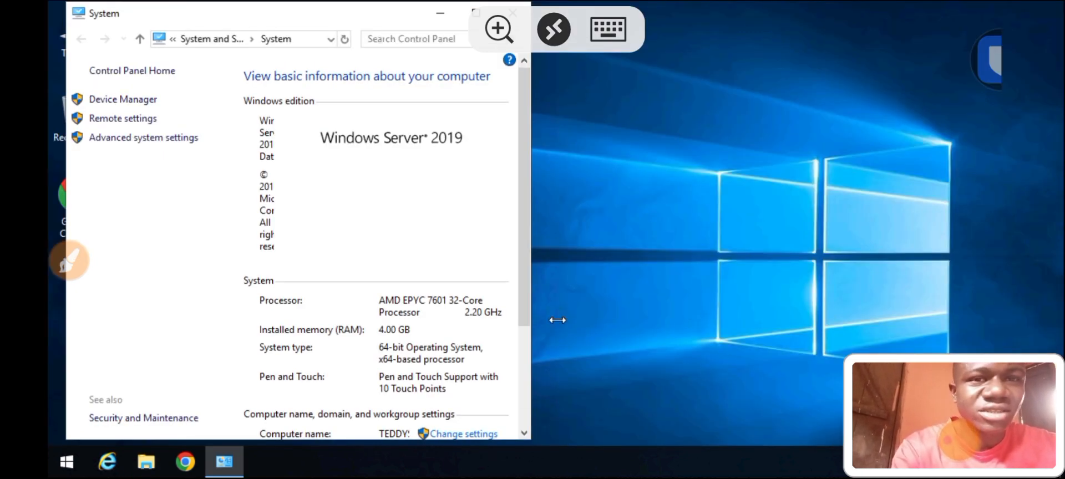
mouse_move(869, 60)
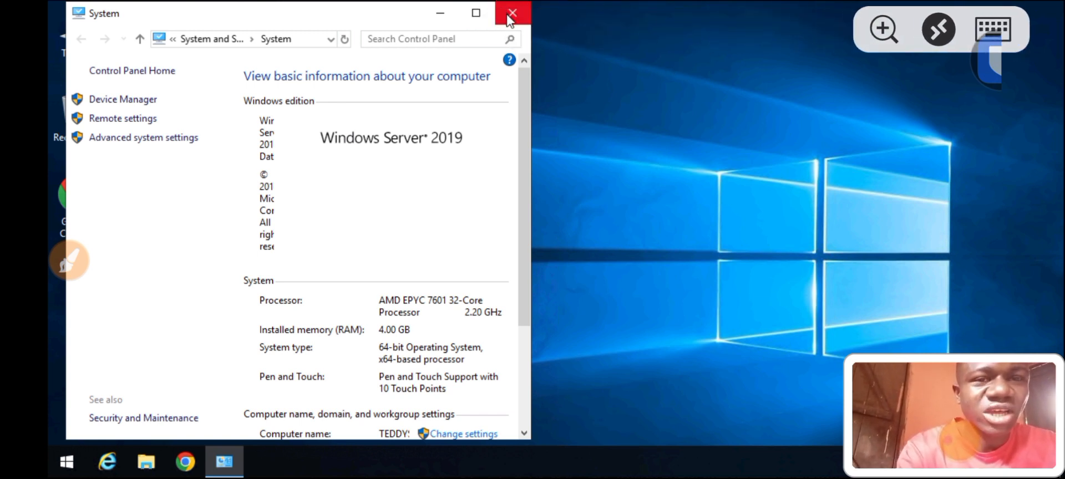
Close the System information window to return to the desktop
left_click(511, 13)
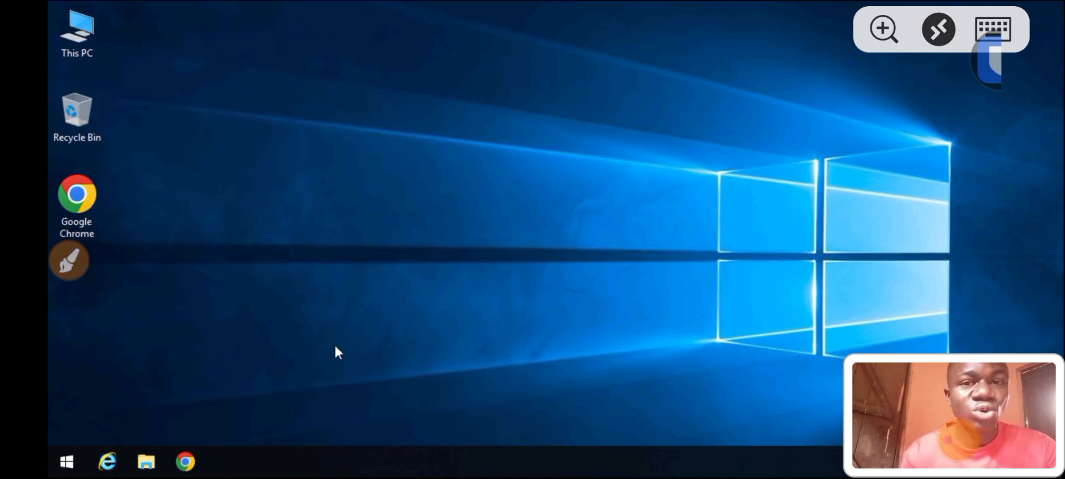
mouse_move(605, 293)
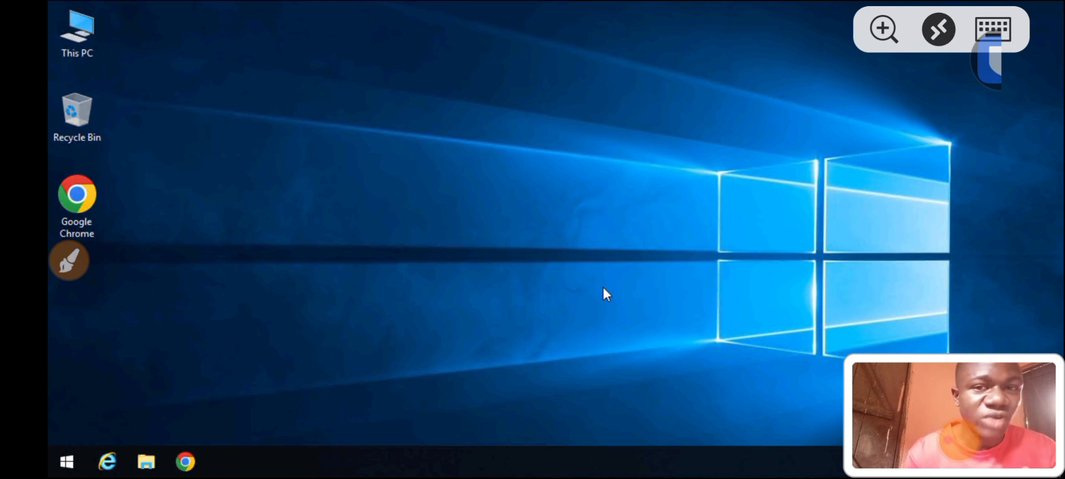
mouse_move(486, 270)
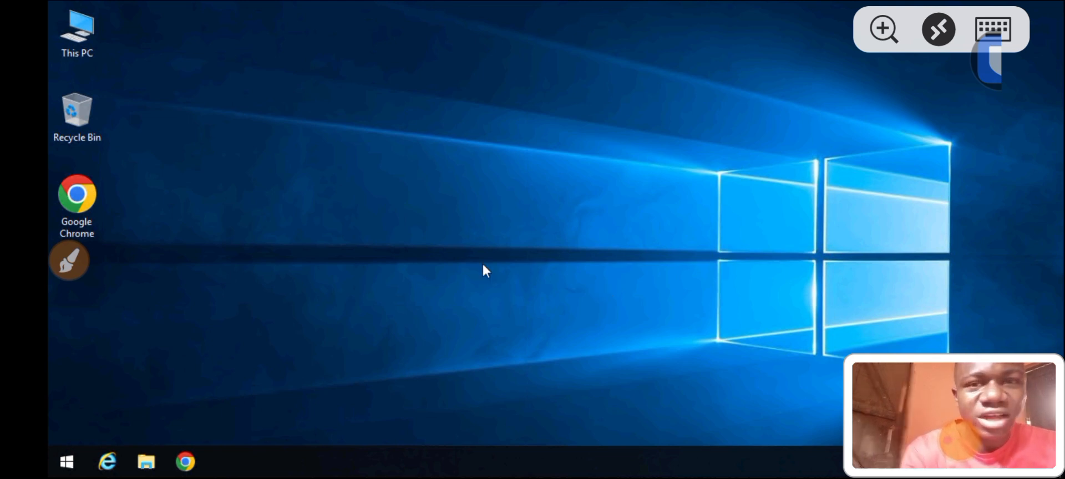
mouse_move(357, 173)
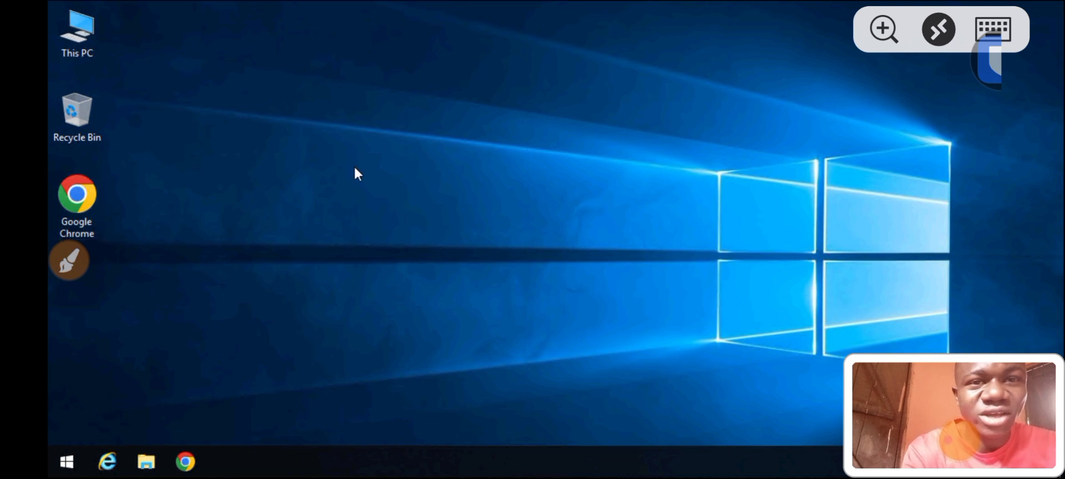
mouse_move(193, 195)
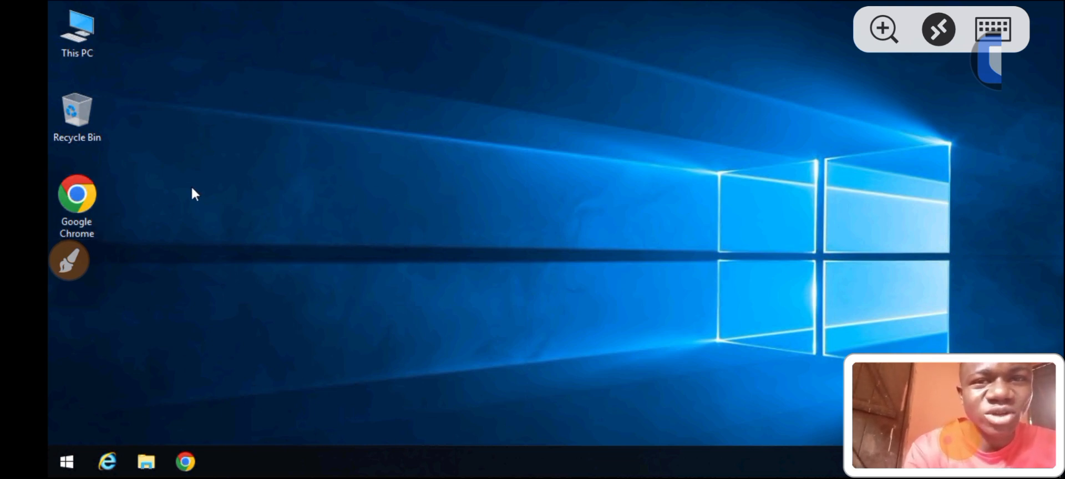
mouse_move(76, 195)
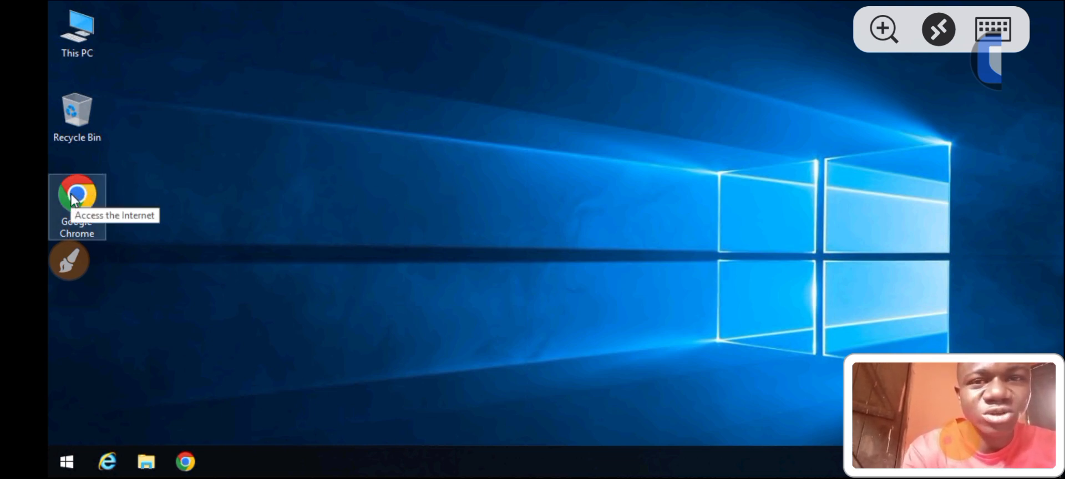
mouse_move(77, 197)
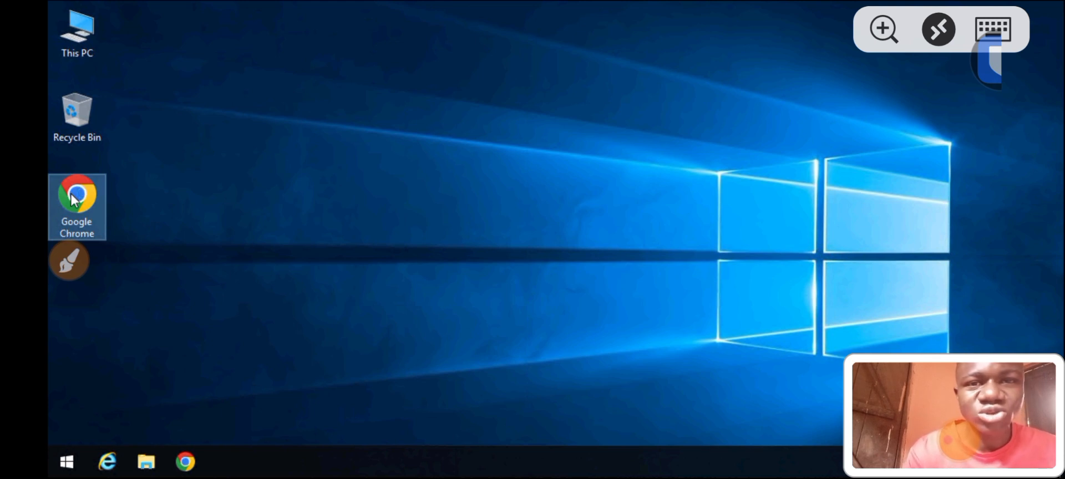
Launch Chrome and maximize its window
double_click(76, 197)
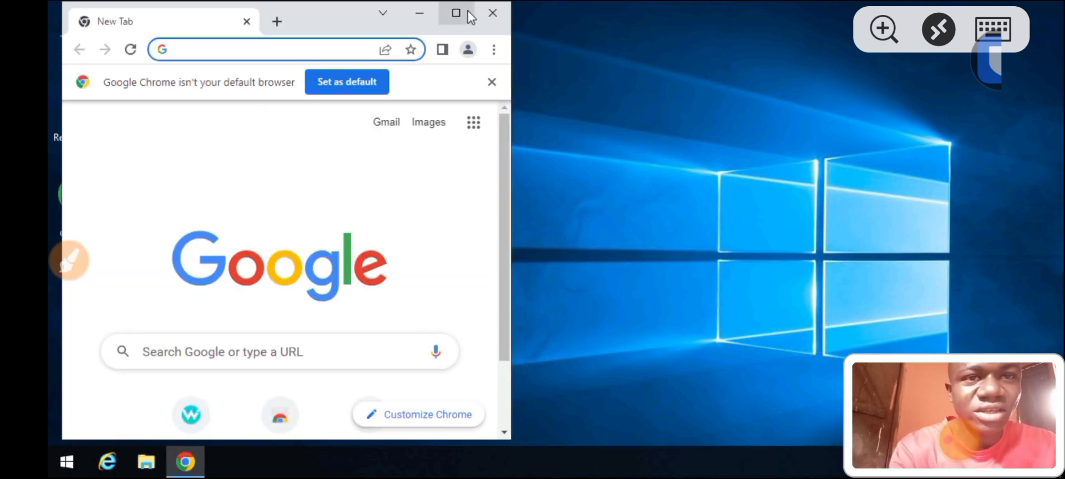
left_click(456, 13)
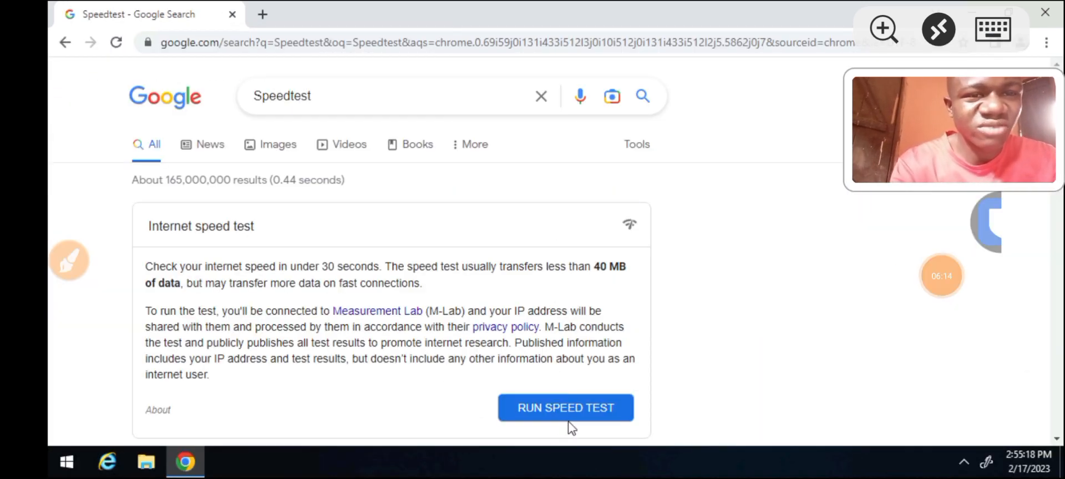
Run the speed test: 236.8 Mbps download, 201.2 Mbps upload, 18 ms latency
left_click(565, 407)
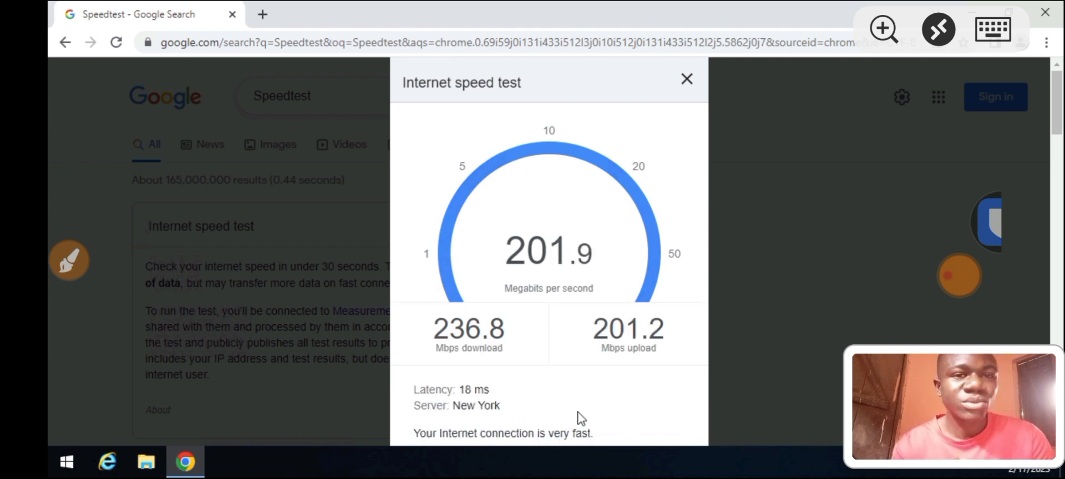
scroll("down", 3)
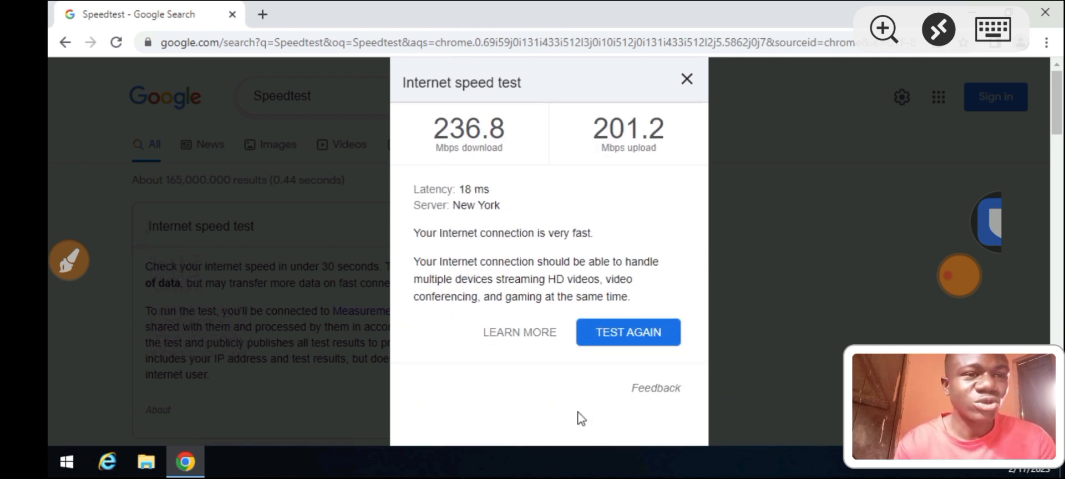